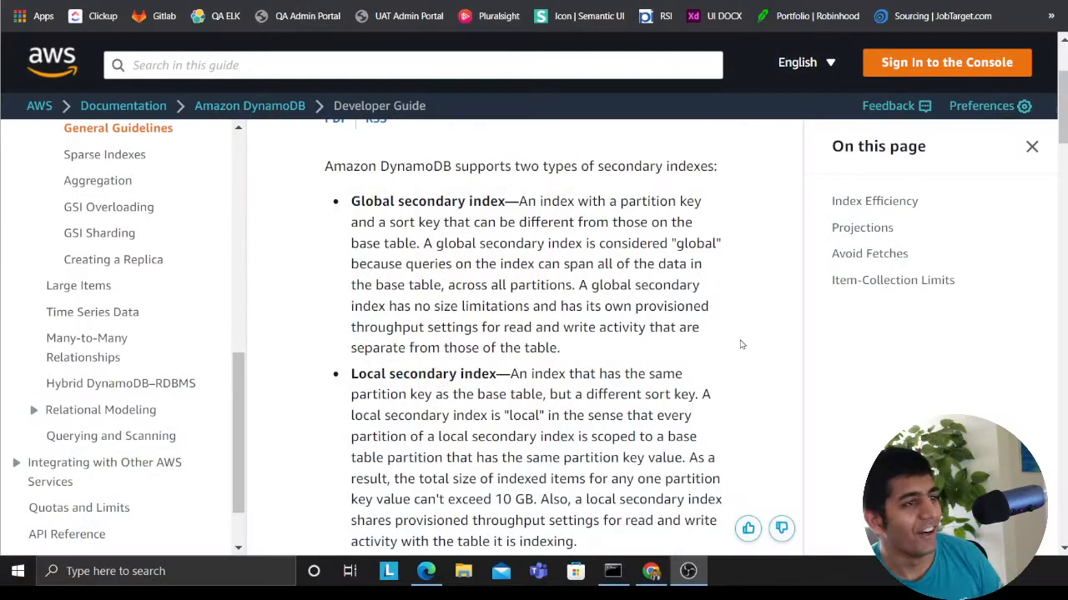
{"action": "mouse_move", "coordinate": [454, 247]}
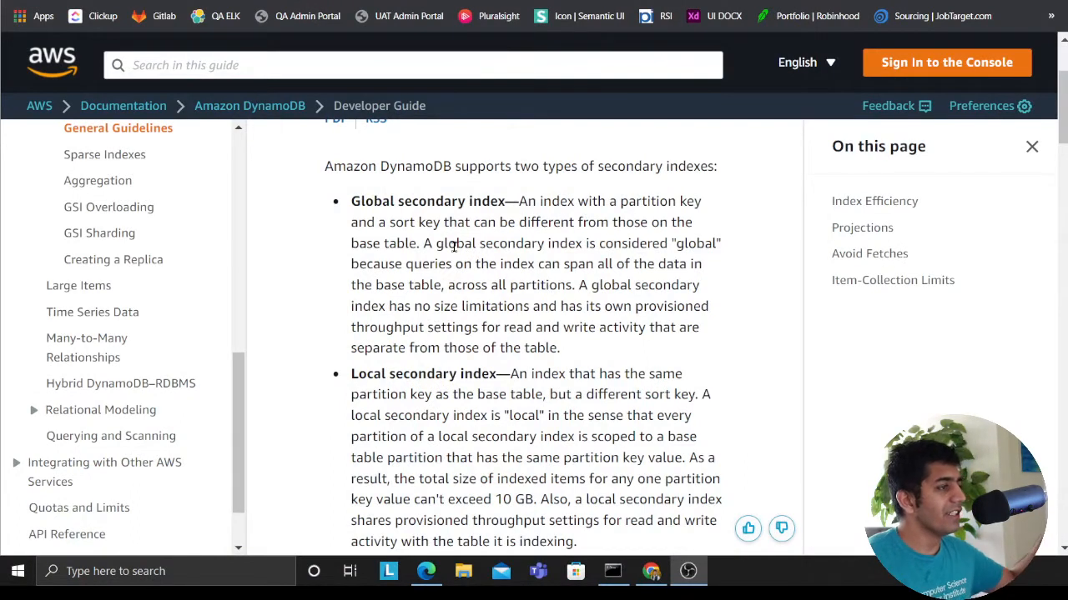
{"action": "mouse_move", "coordinate": [562, 205]}
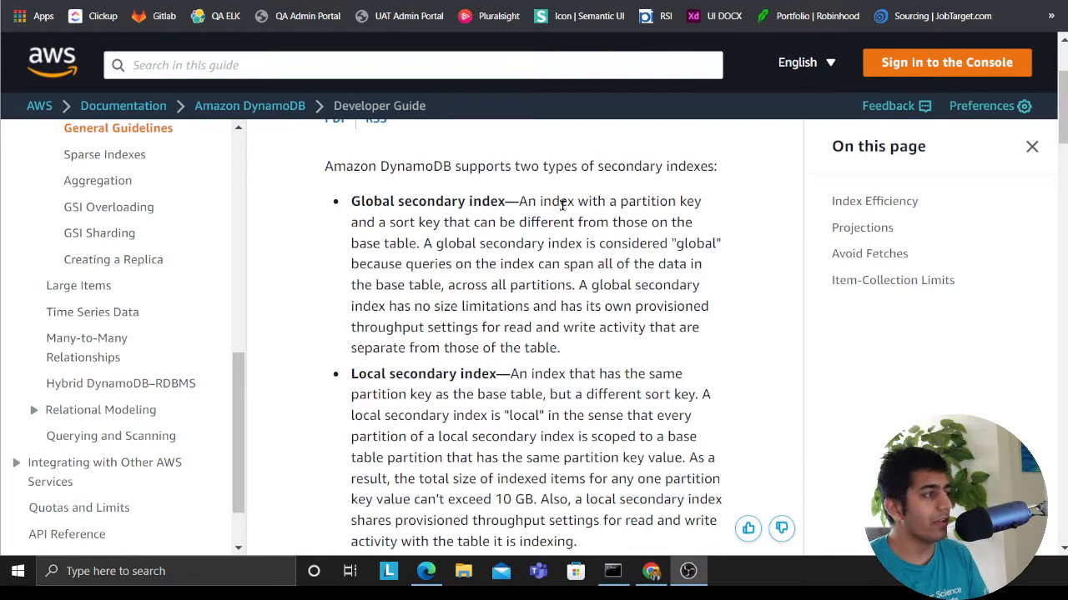
{"action": "mouse_move", "coordinate": [609, 217]}
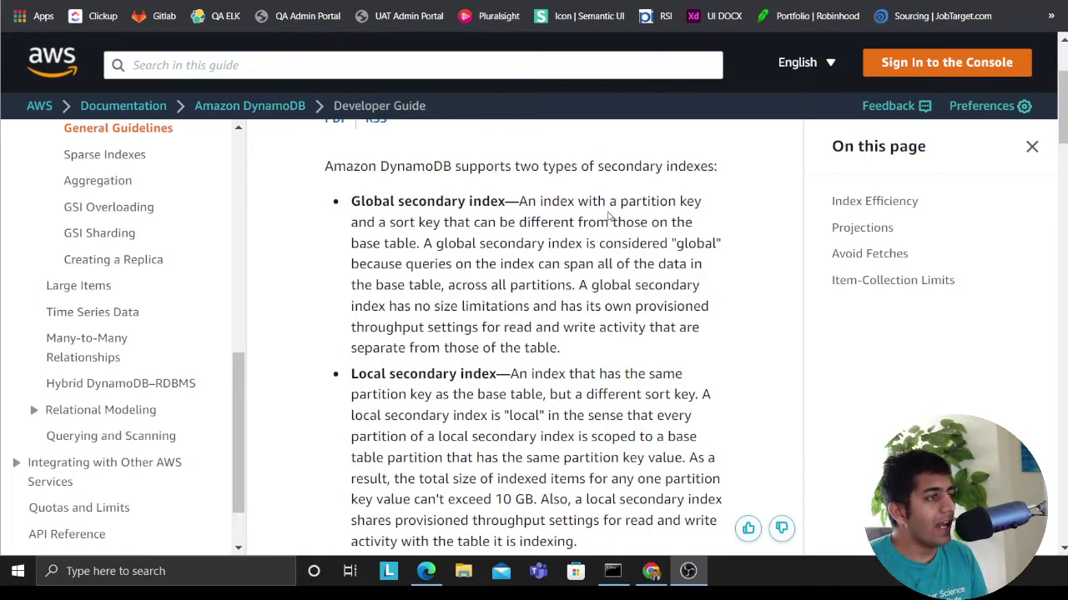
{"action": "mouse_move", "coordinate": [474, 222]}
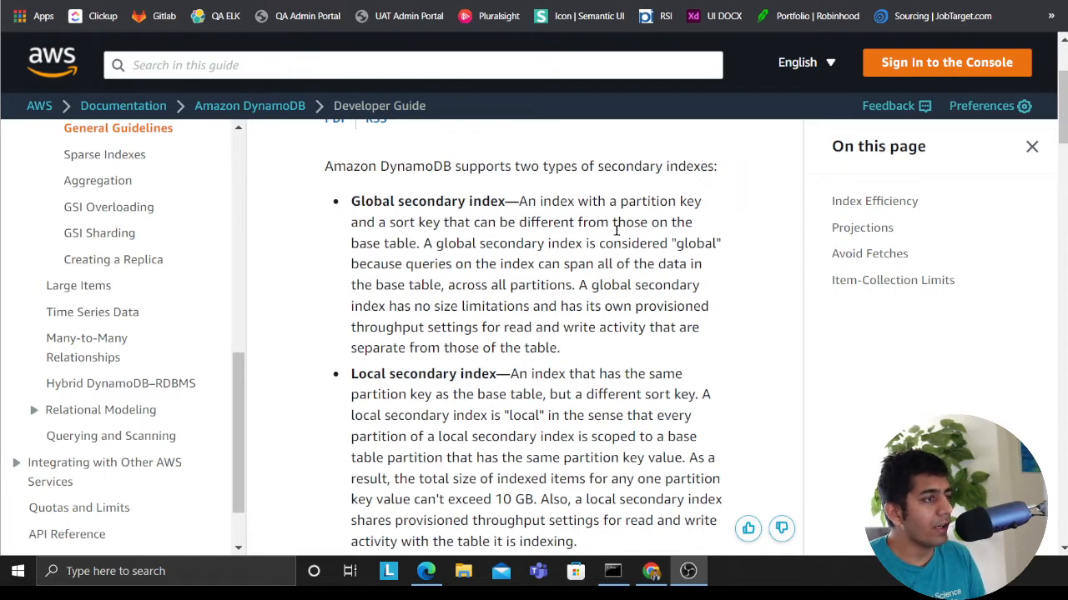
{"action": "mouse_move", "coordinate": [474, 267]}
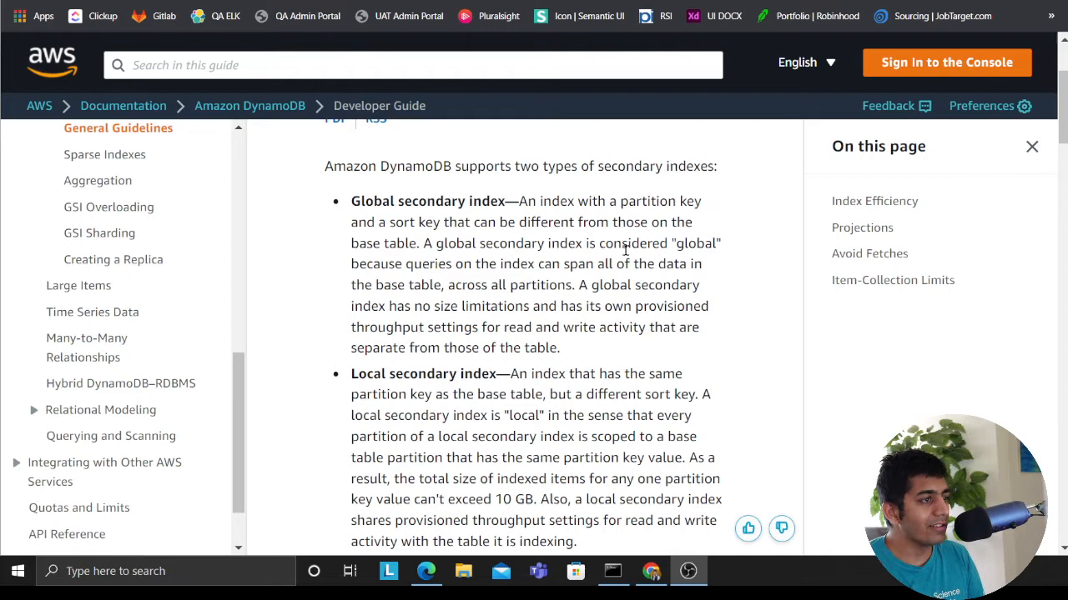
{"action": "mouse_move", "coordinate": [421, 275]}
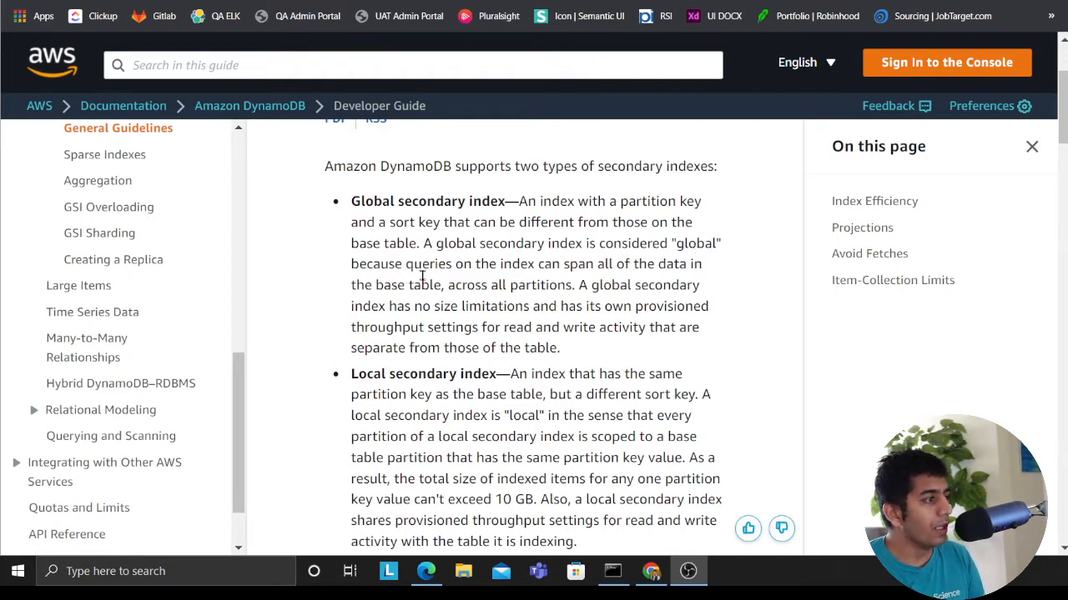
{"action": "mouse_move", "coordinate": [583, 271]}
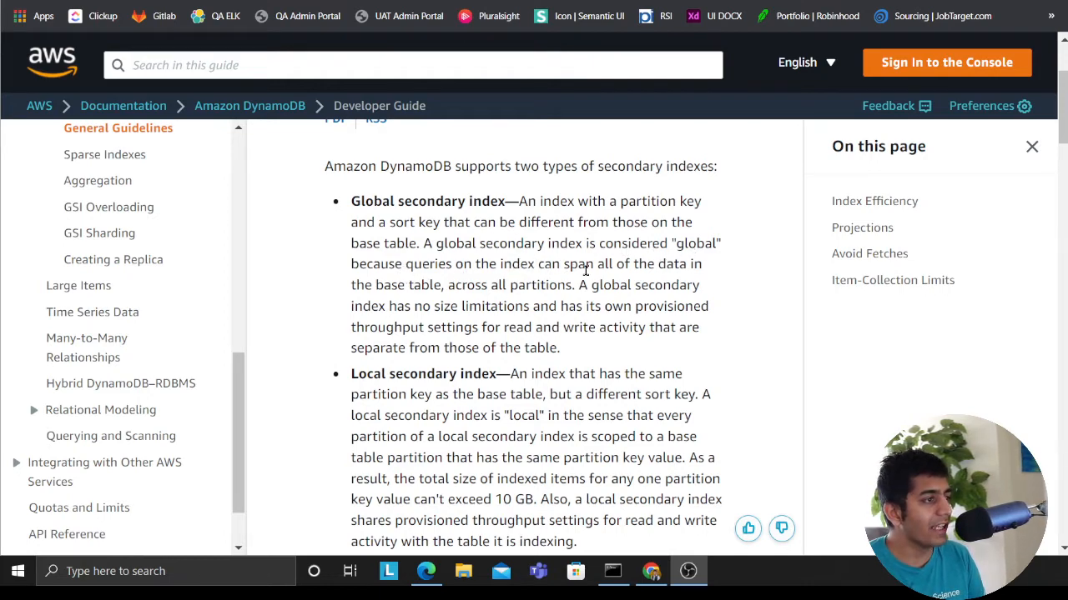
{"action": "mouse_move", "coordinate": [684, 277]}
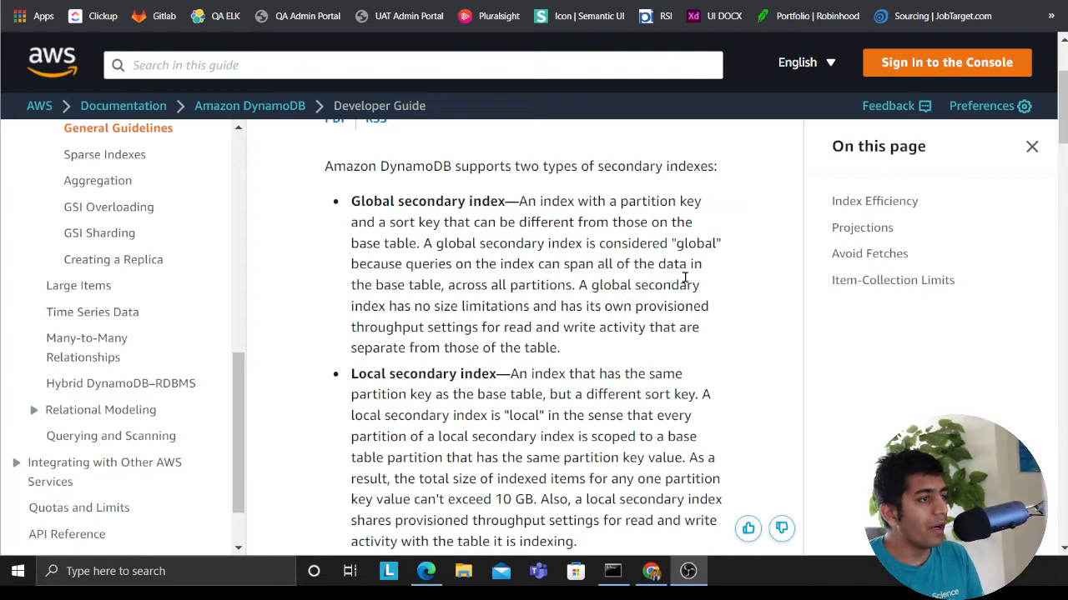
{"action": "mouse_move", "coordinate": [533, 290]}
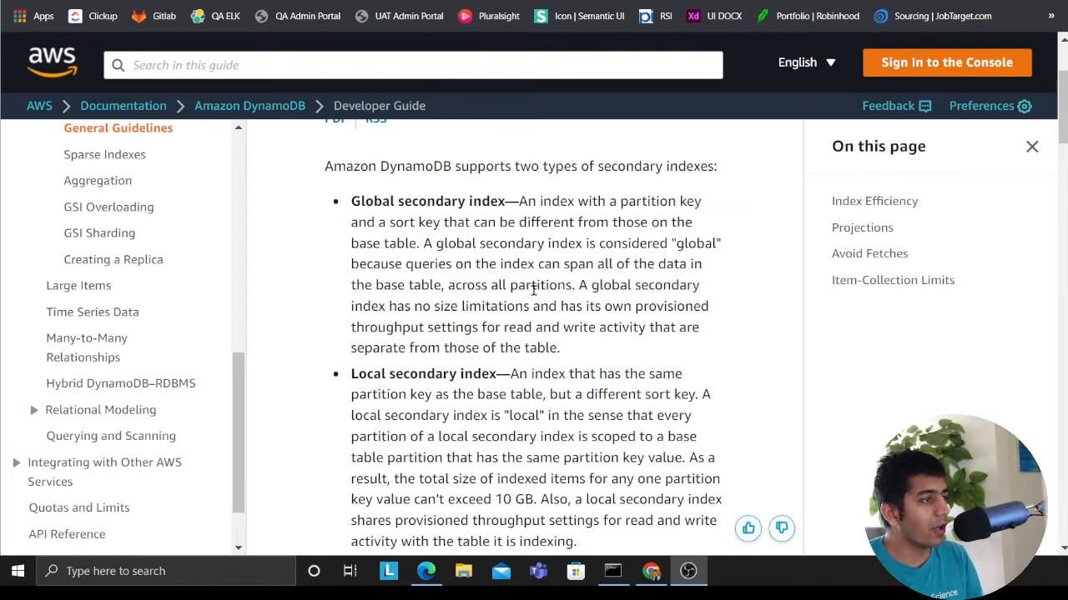
{"action": "mouse_move", "coordinate": [594, 293]}
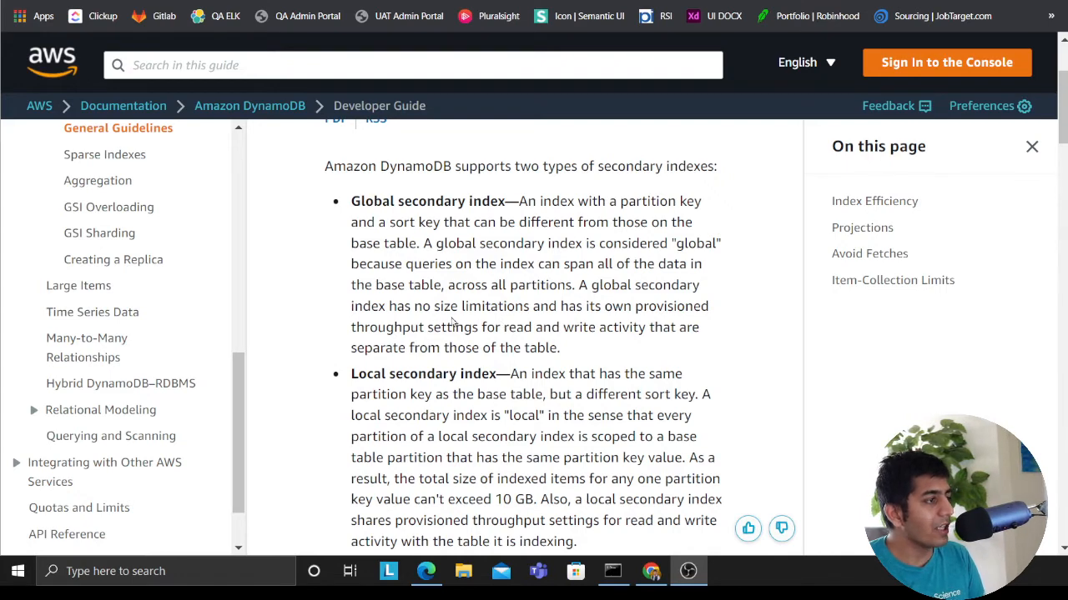
{"action": "mouse_move", "coordinate": [591, 320]}
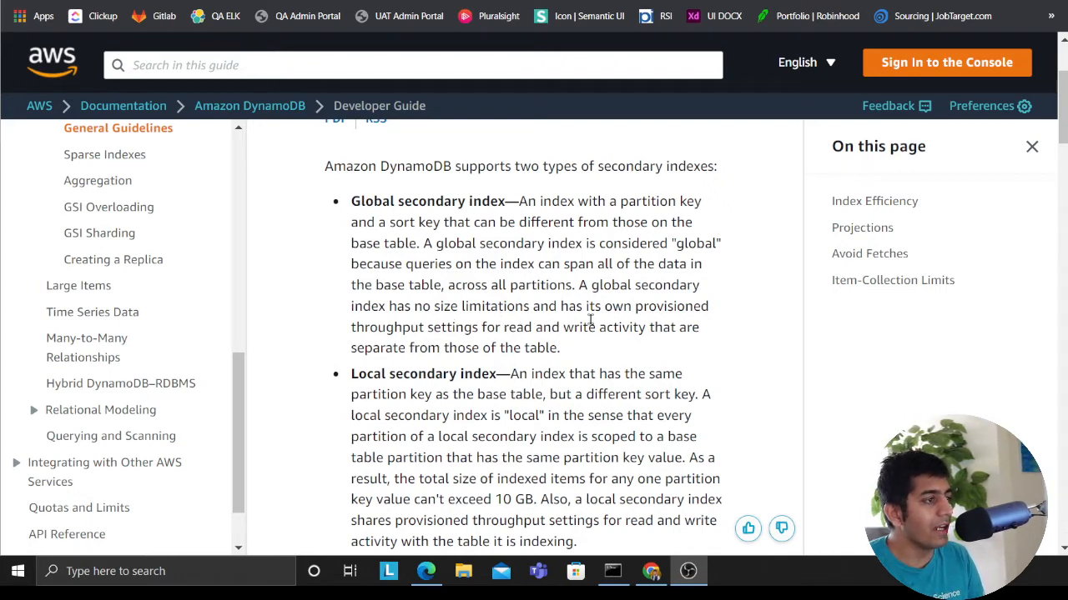
{"action": "mouse_move", "coordinate": [477, 349]}
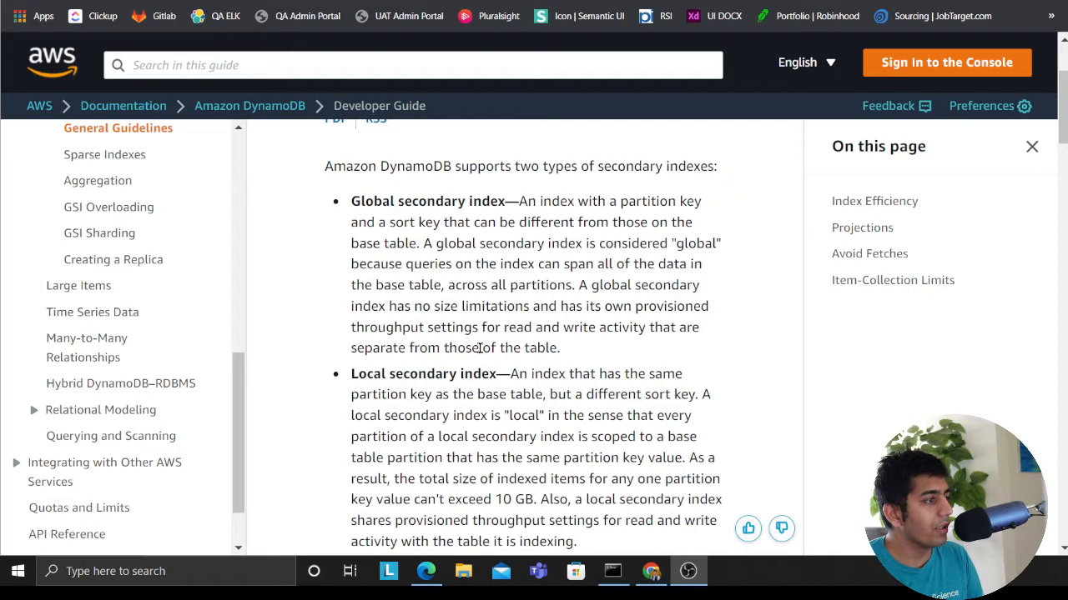
{"action": "mouse_move", "coordinate": [632, 344]}
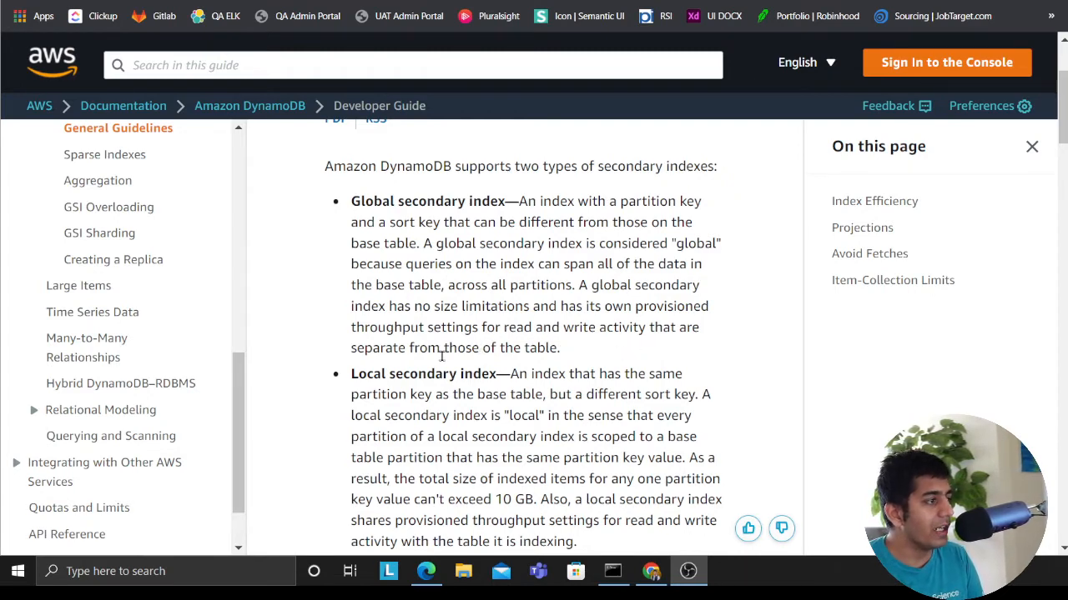
Highlight the '20 global secondary indexes' snippet and open the global secondary index documentation page
{"action": "left_click_drag", "start_coordinate": [445, 222], "coordinate": [559, 349]}
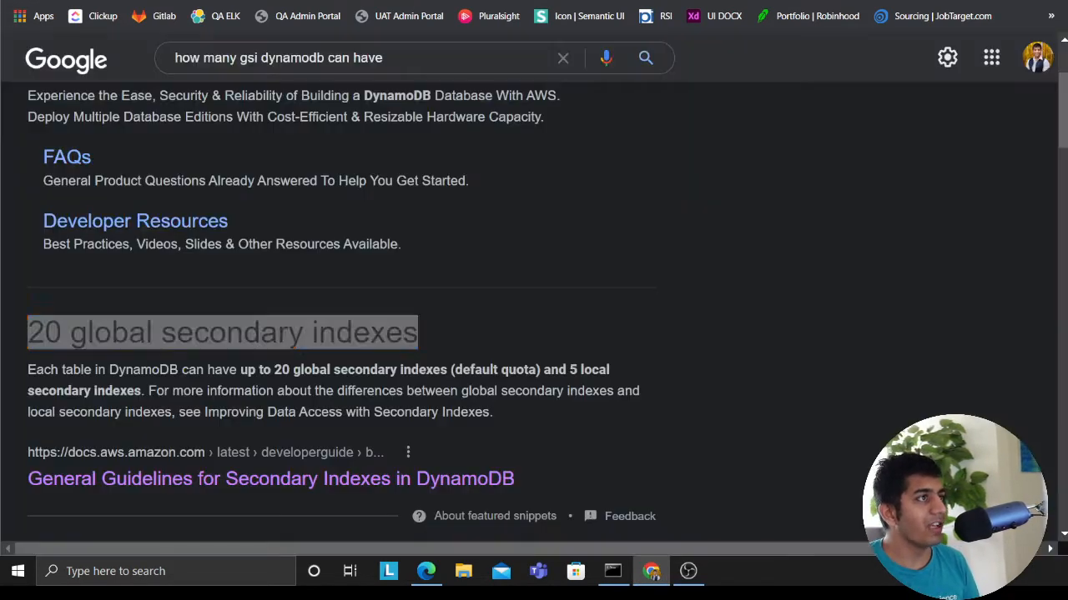
{"action": "left_click", "coordinate": [270, 477]}
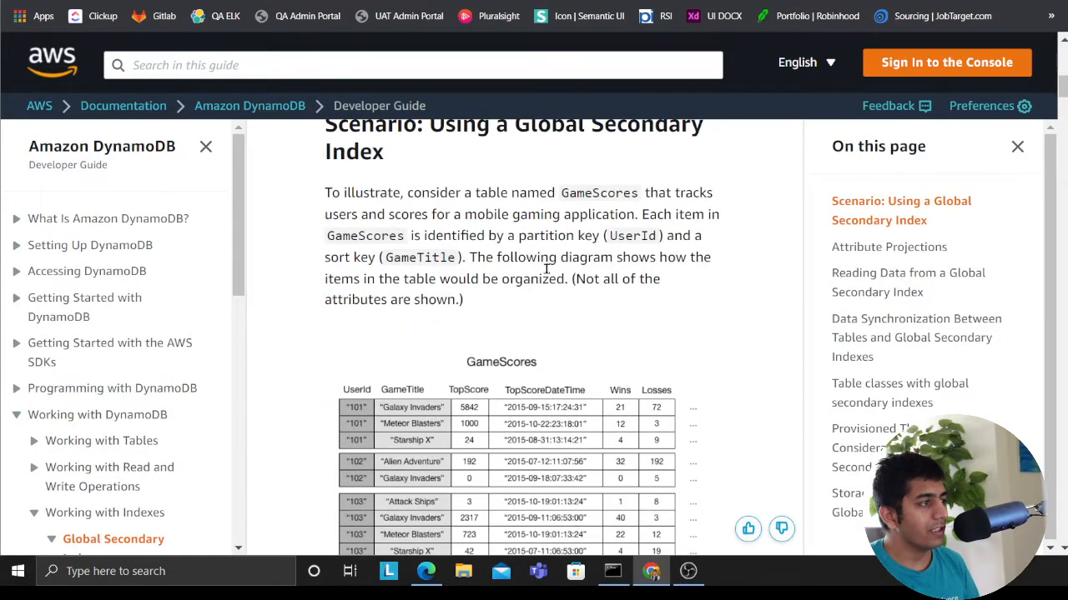
Scroll the Developer Guide to the GameScores table and highlight the leaderboard application sentence
{"action": "scroll", "scroll_direction": "down", "scroll_amount": 3}
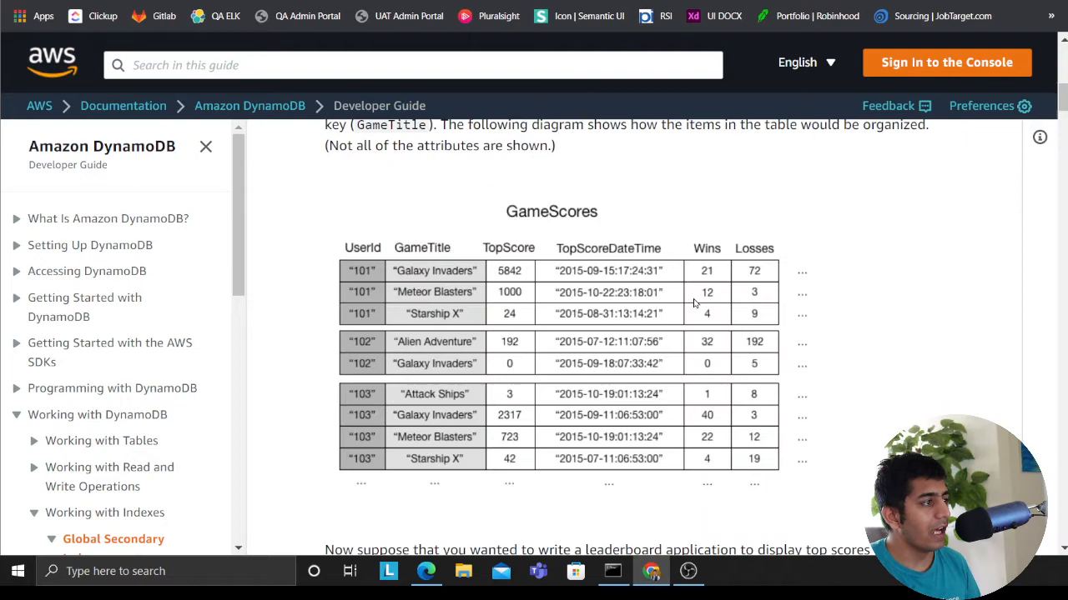
{"action": "scroll", "scroll_direction": "up", "scroll_amount": 3}
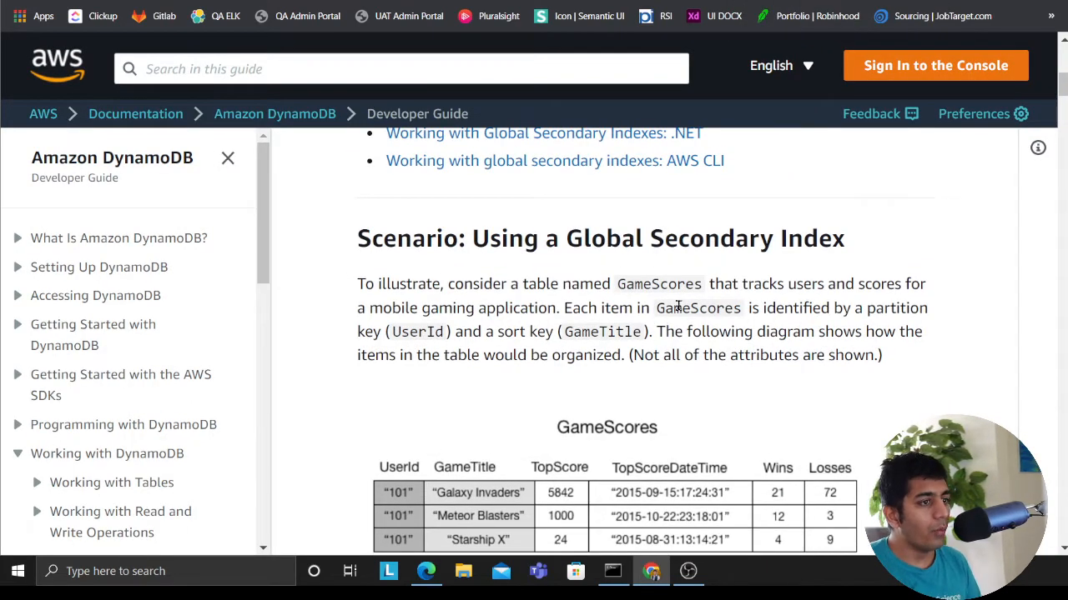
{"action": "scroll", "scroll_direction": "down", "scroll_amount": 3}
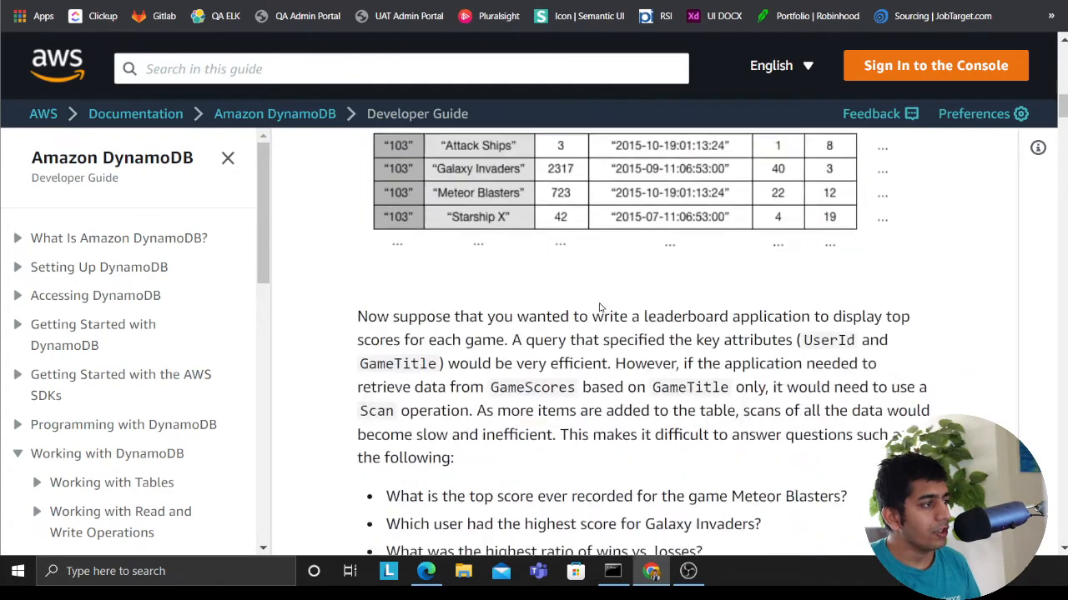
{"action": "scroll", "scroll_direction": "down", "scroll_amount": 3}
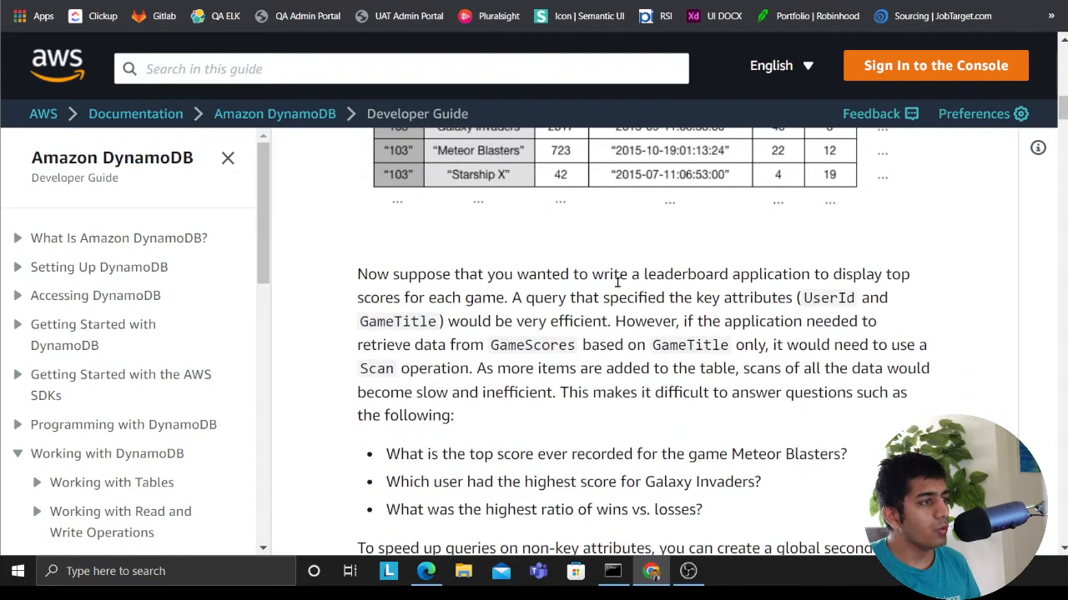
{"action": "left_click_drag", "start_coordinate": [704, 274], "coordinate": [791, 274]}
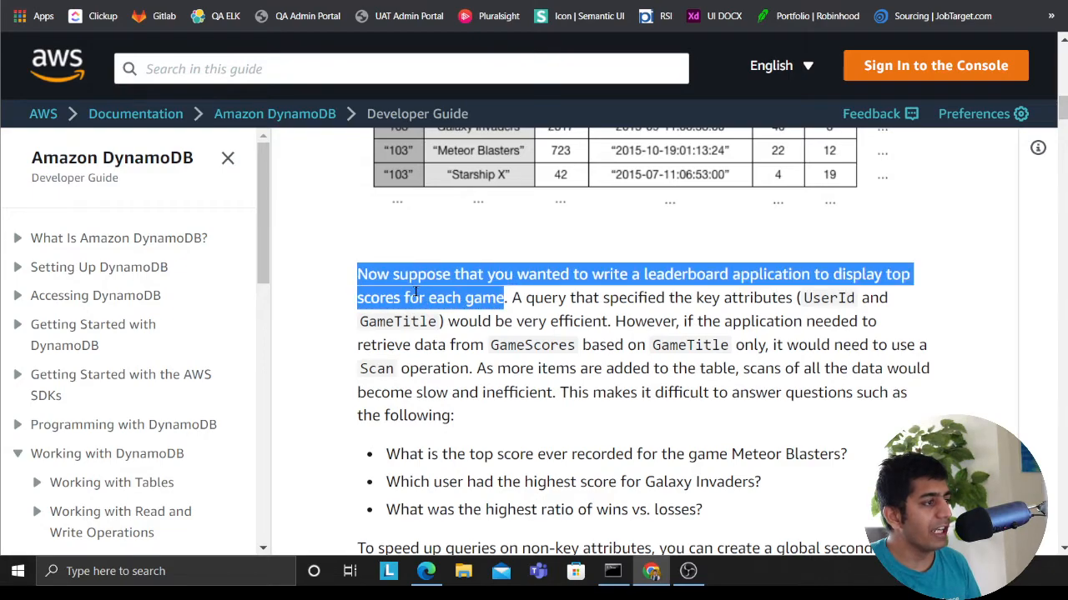
Read the leaderboard scenario explaining GameTitle-only scans, then return to the GameScores table
{"action": "scroll", "scroll_direction": "up", "scroll_amount": 3}
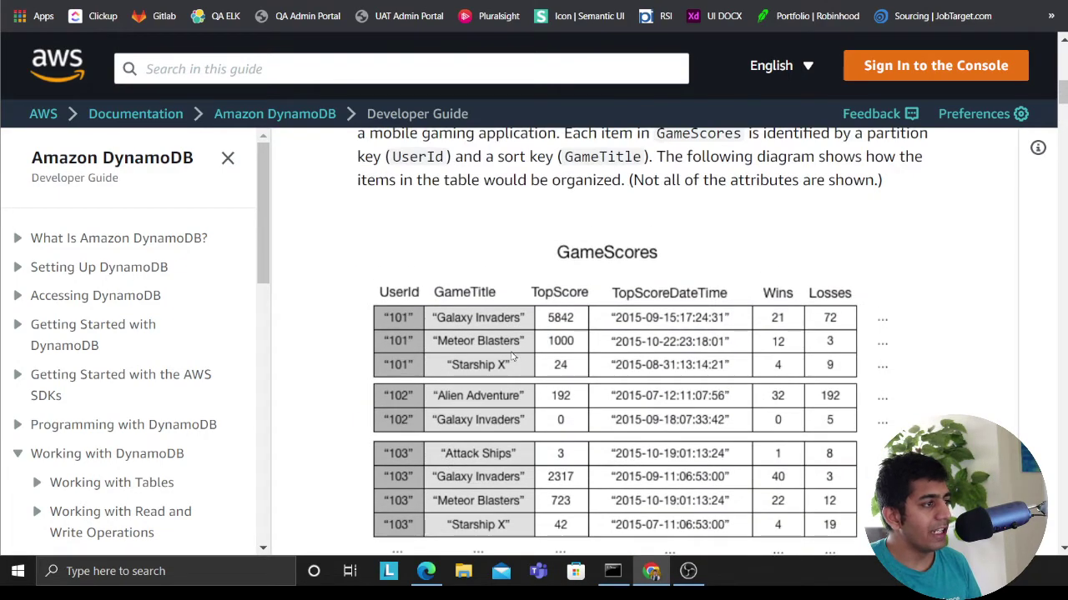
{"action": "mouse_move", "coordinate": [762, 314]}
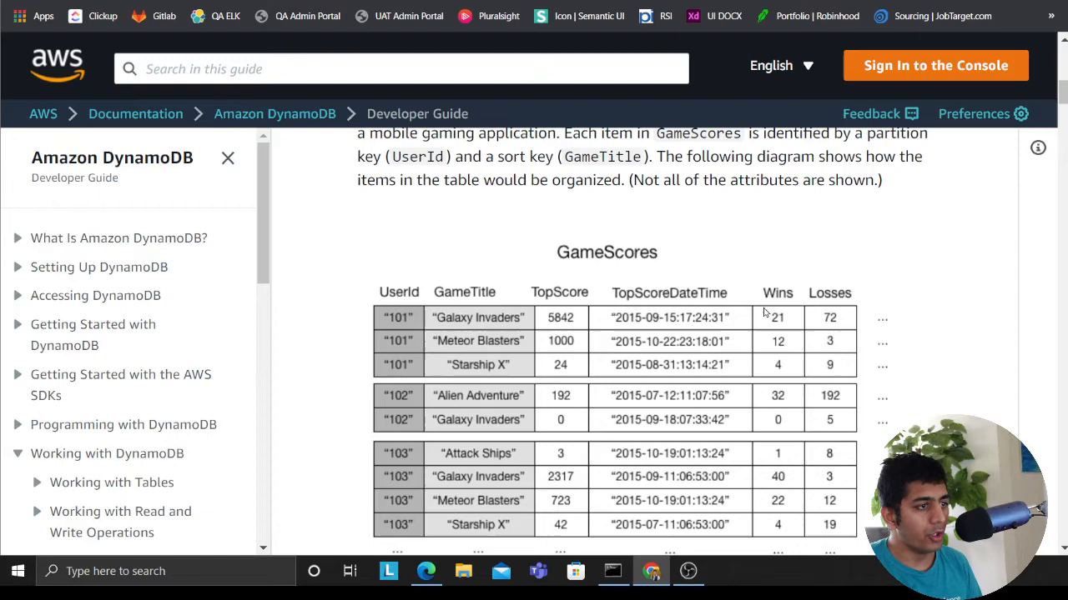
{"action": "scroll", "scroll_direction": "down", "scroll_amount": 3}
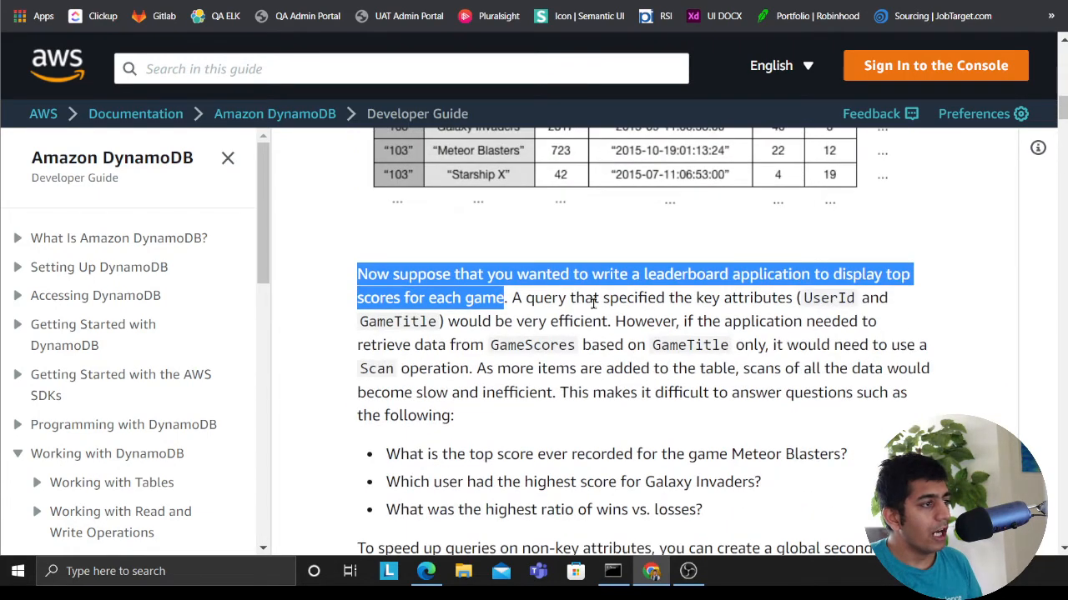
{"action": "mouse_move", "coordinate": [783, 307]}
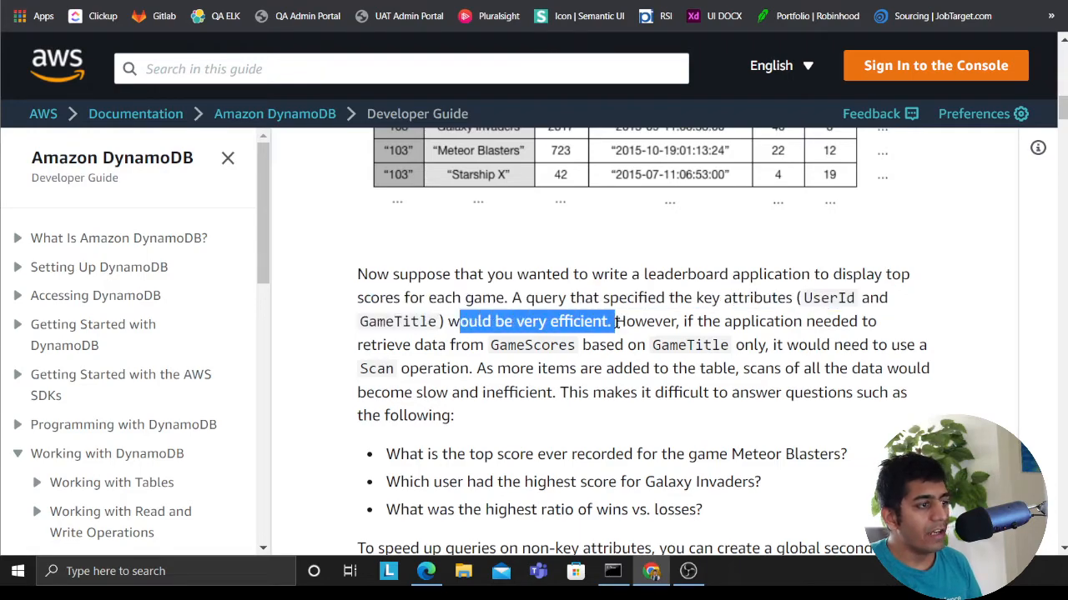
{"action": "scroll", "scroll_direction": "up", "scroll_amount": 3}
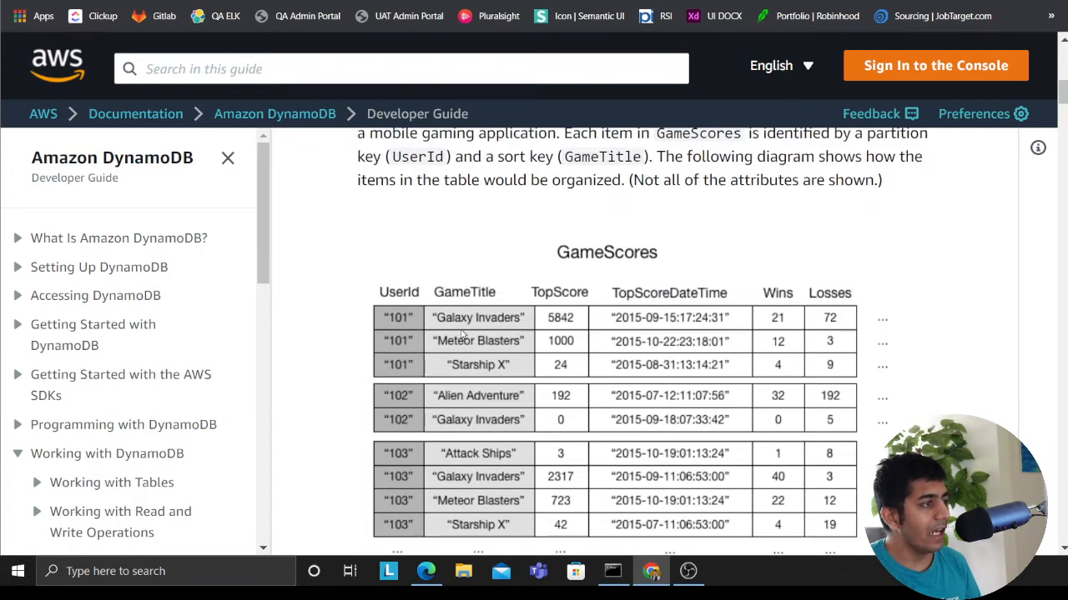
{"action": "scroll", "scroll_direction": "down", "scroll_amount": 3}
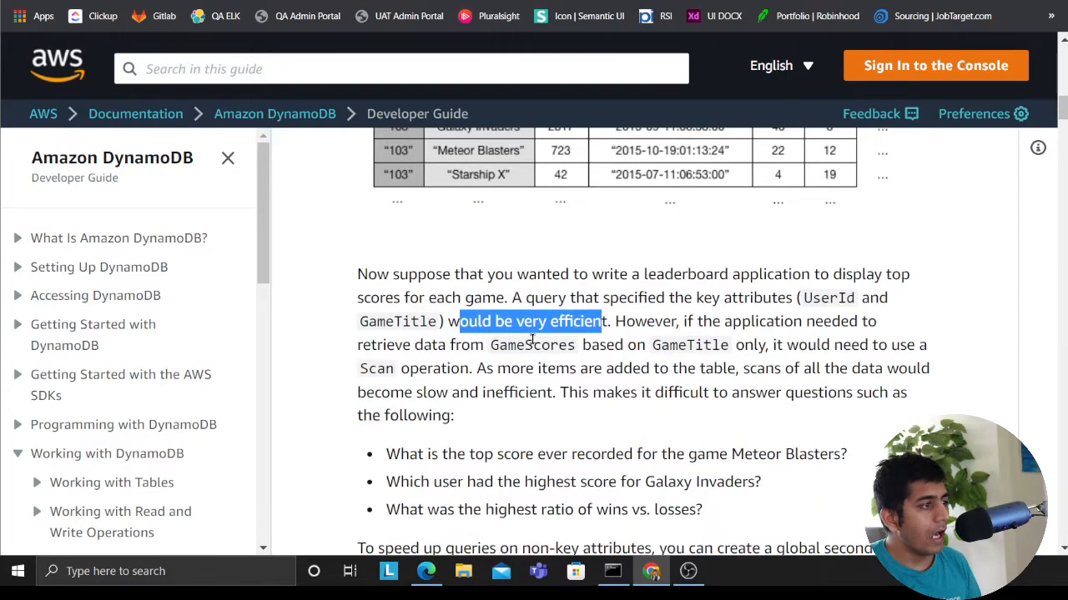
{"action": "scroll", "scroll_direction": "up", "scroll_amount": 3}
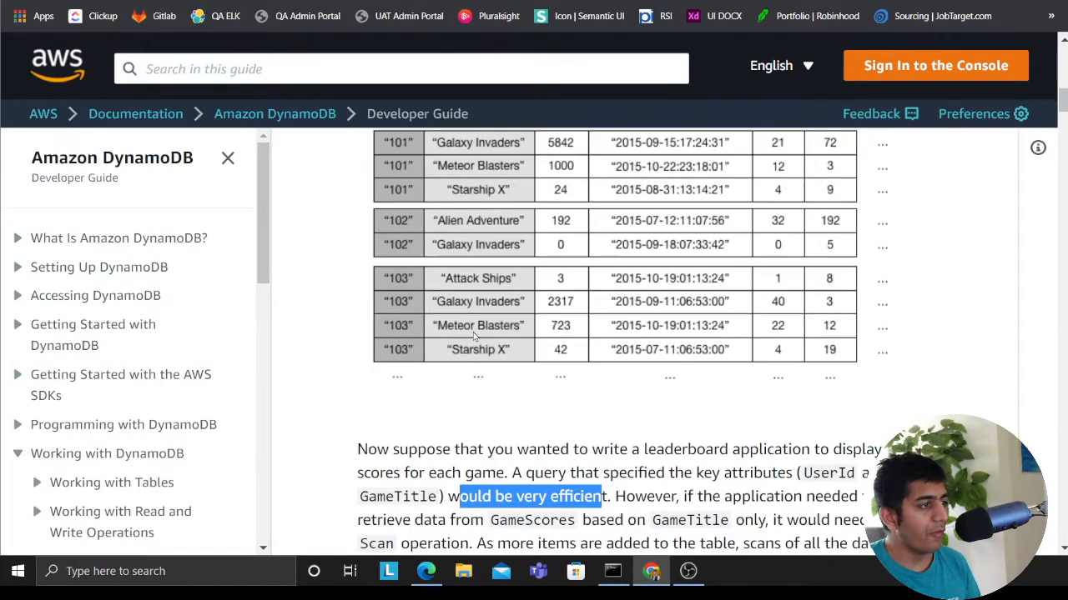
{"action": "scroll", "scroll_direction": "down", "scroll_amount": 3}
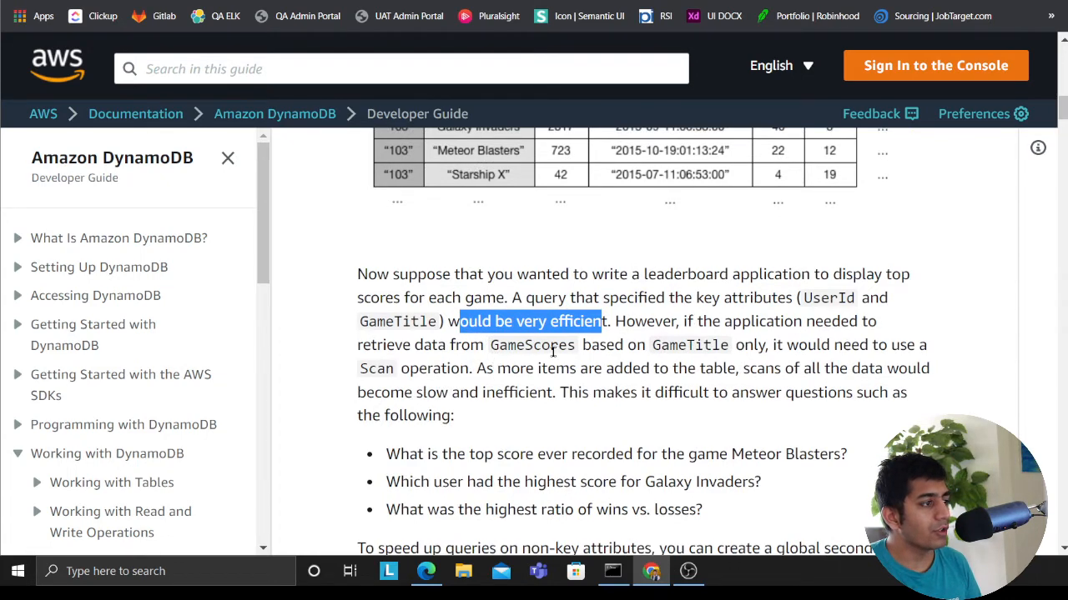
{"action": "mouse_move", "coordinate": [754, 364]}
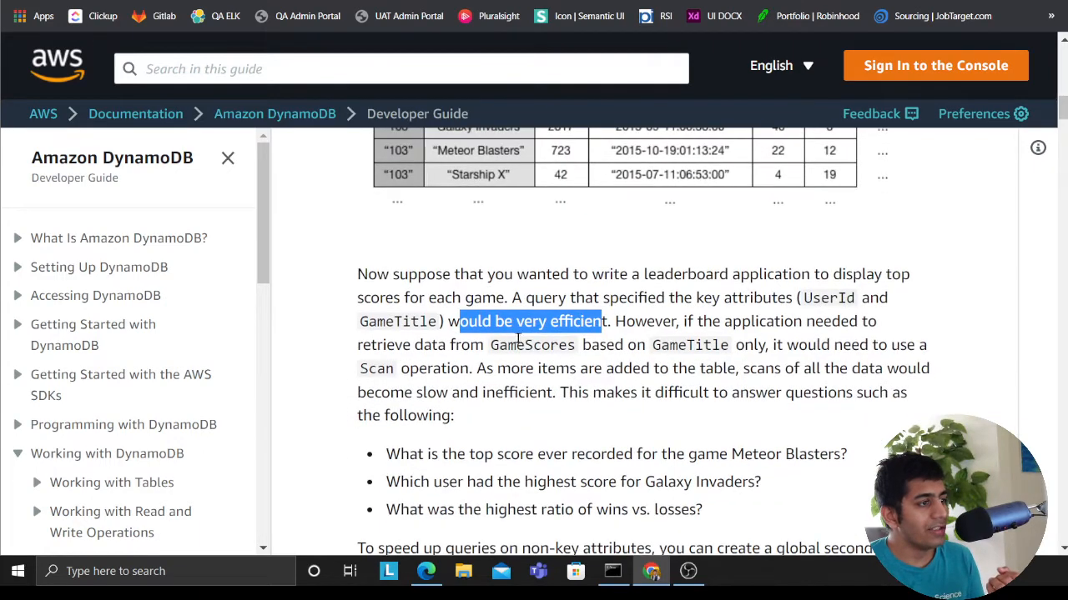
{"action": "scroll", "scroll_direction": "up", "scroll_amount": 3}
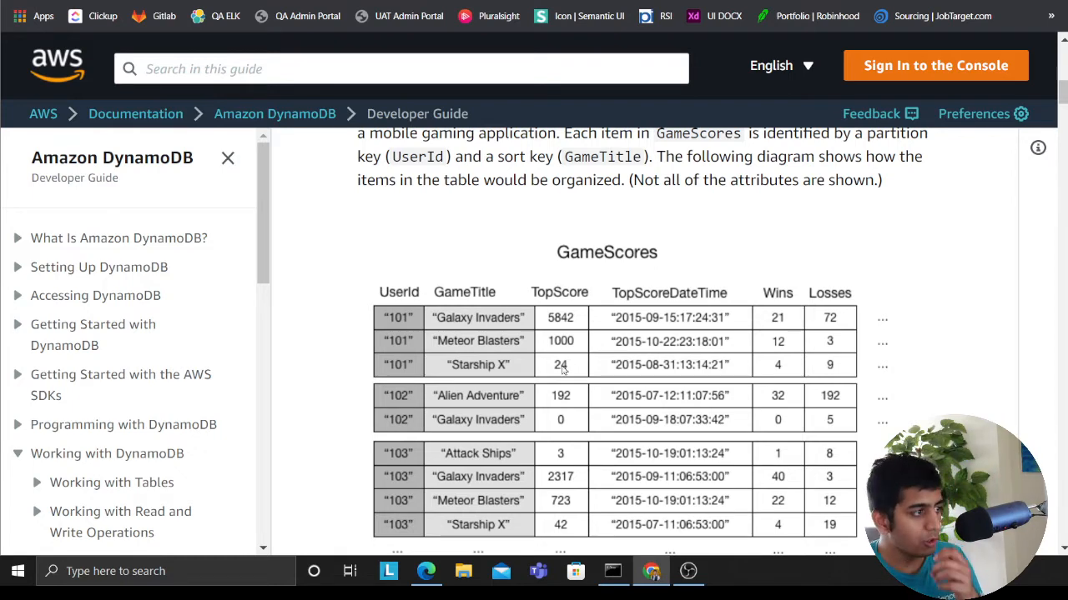
{"action": "mouse_move", "coordinate": [517, 325]}
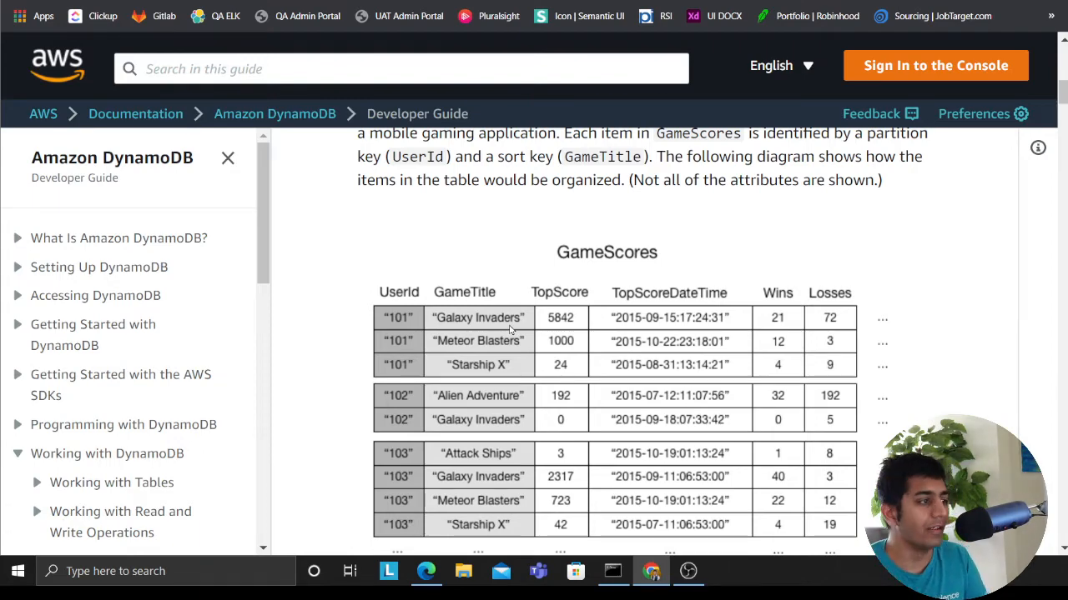
Scroll down to the GameTitleIndex diagram regrouping items by GameTitle with TopScore and UserId
{"action": "scroll", "scroll_direction": "down", "scroll_amount": 3}
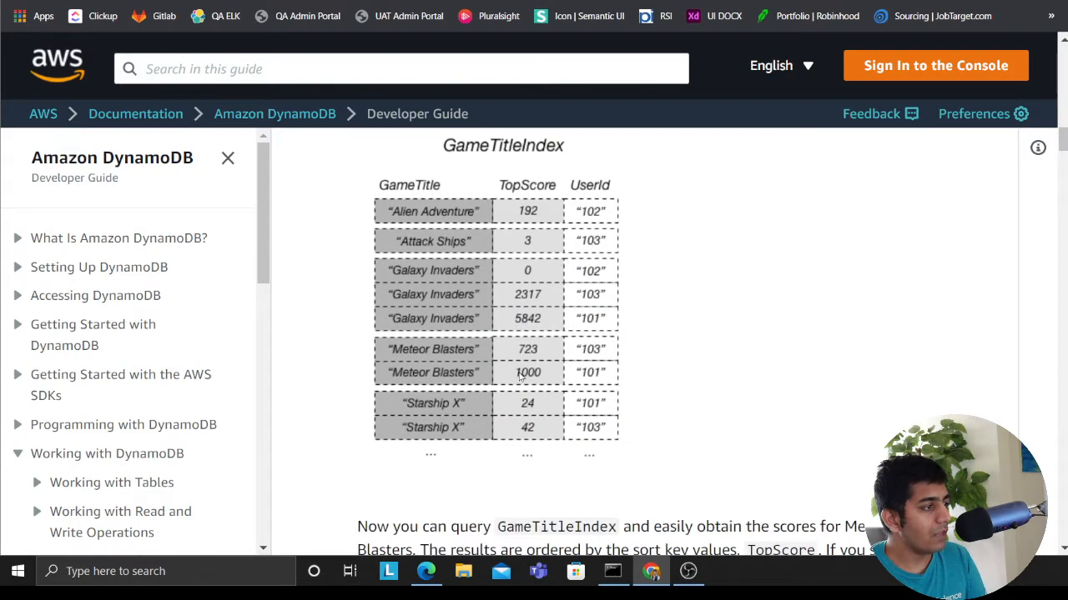
{"action": "mouse_move", "coordinate": [403, 191]}
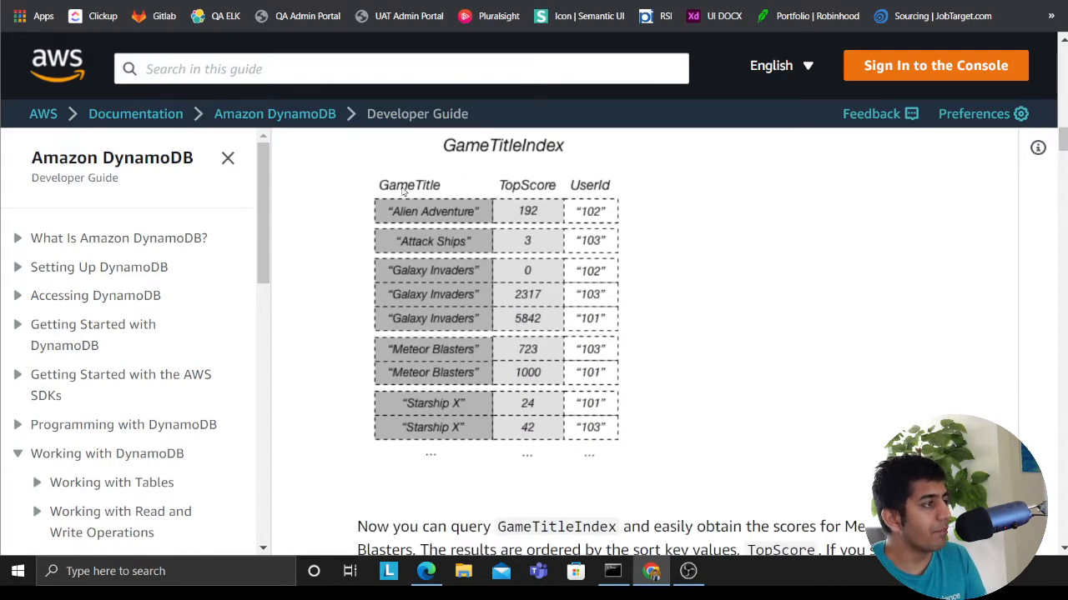
{"action": "mouse_move", "coordinate": [427, 304]}
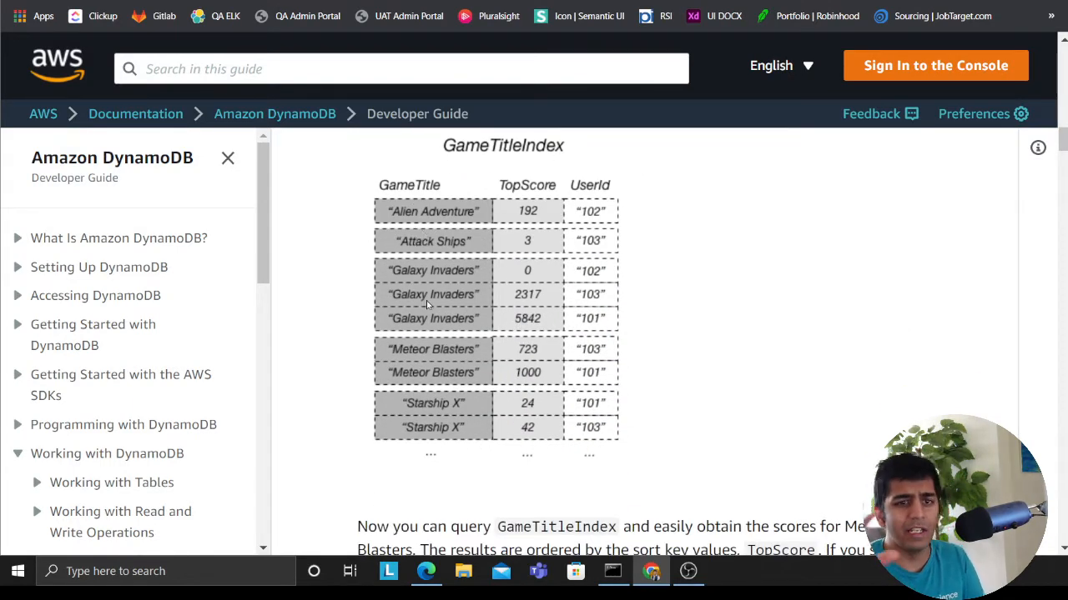
{"action": "mouse_move", "coordinate": [407, 380]}
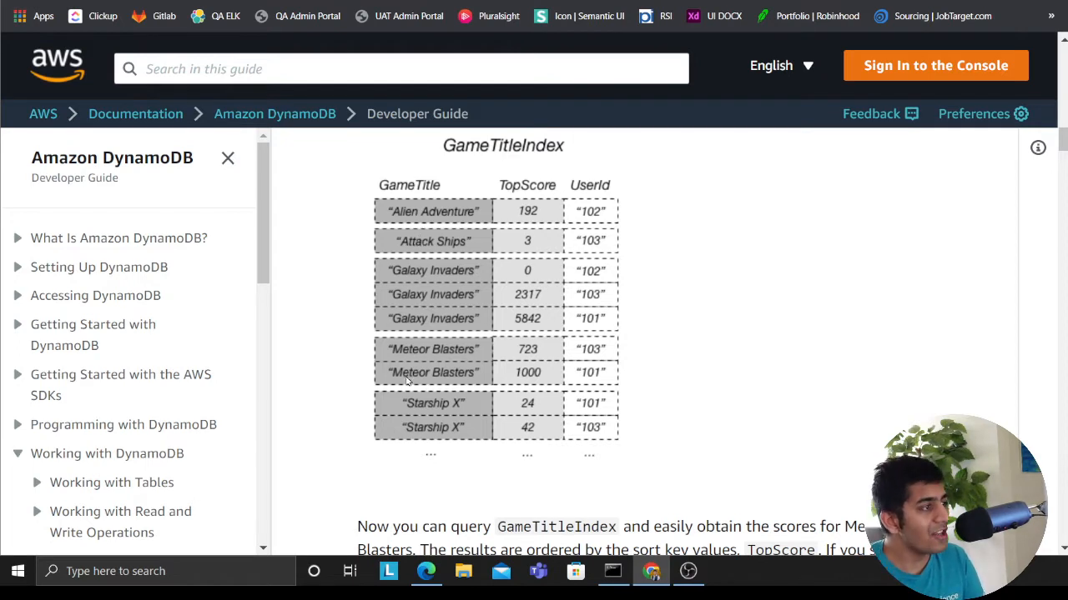
{"action": "mouse_move", "coordinate": [459, 302]}
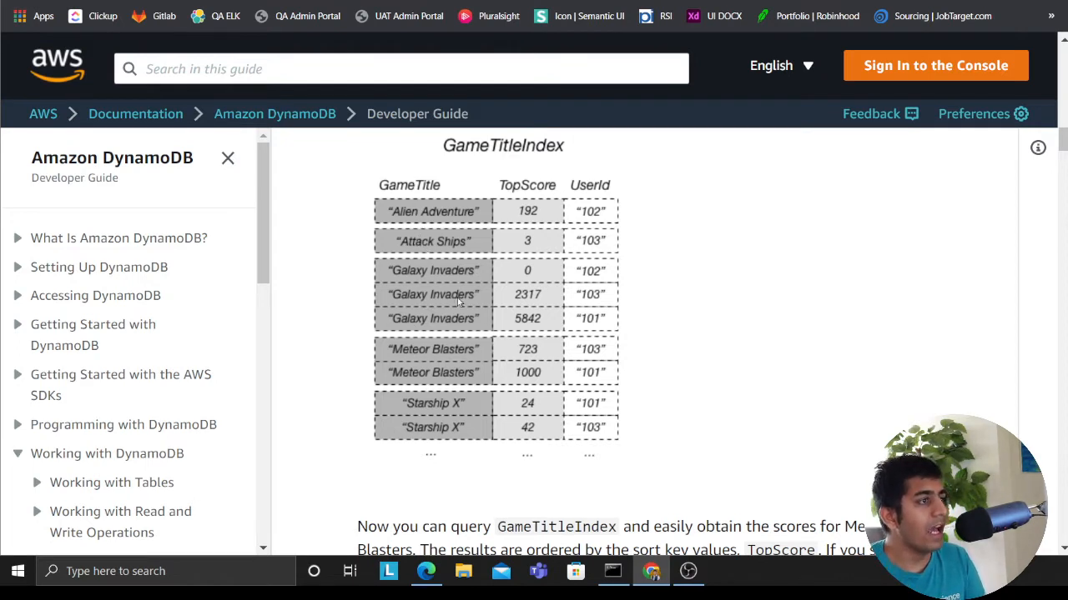
{"action": "mouse_move", "coordinate": [530, 310]}
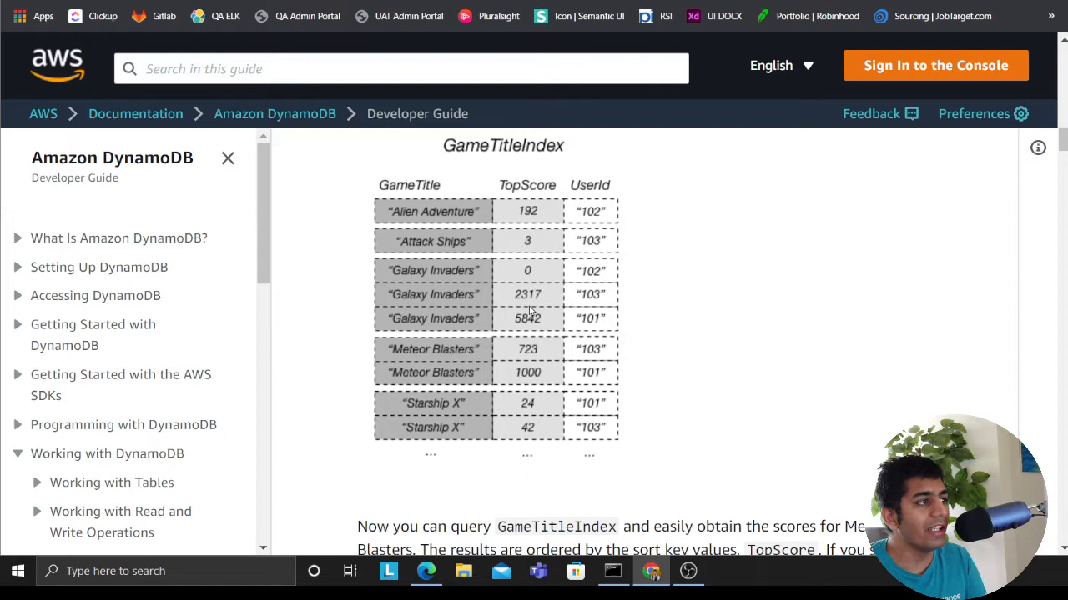
{"action": "mouse_move", "coordinate": [520, 342]}
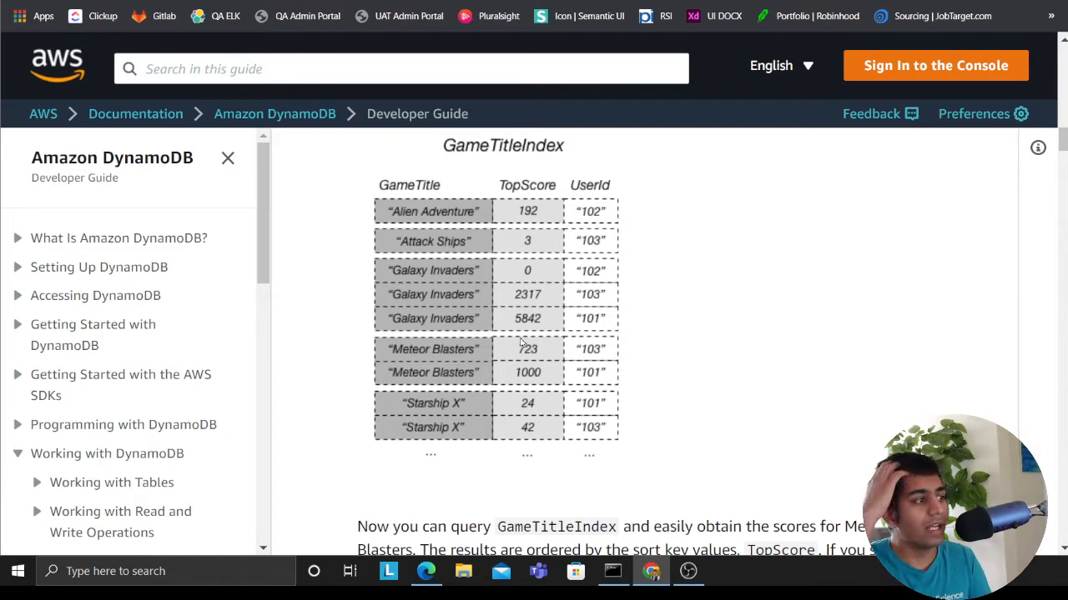
{"action": "mouse_move", "coordinate": [447, 247]}
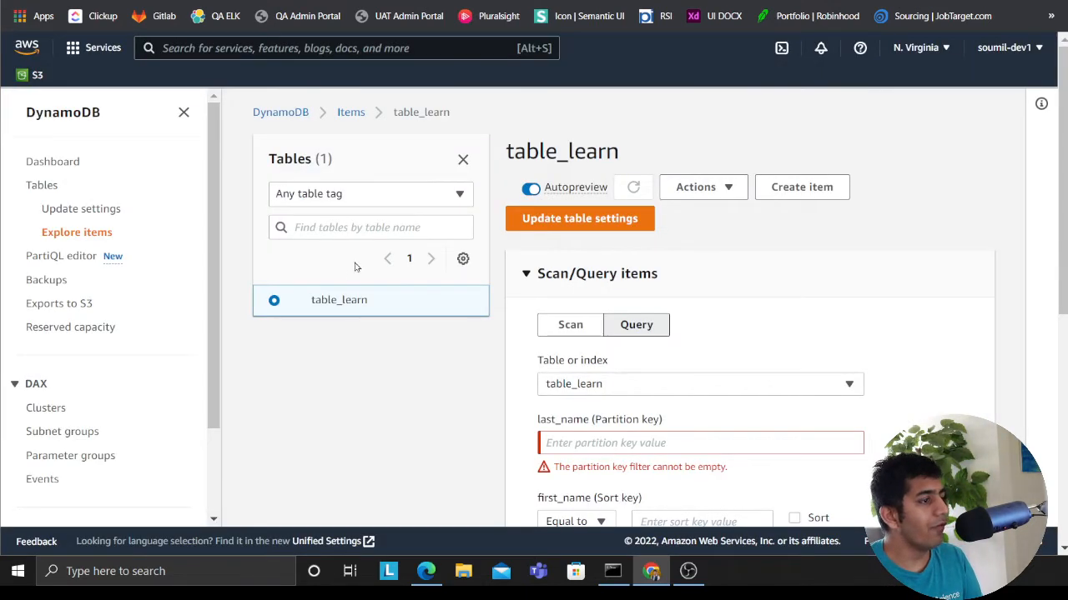
{"action": "left_click", "coordinate": [41, 184]}
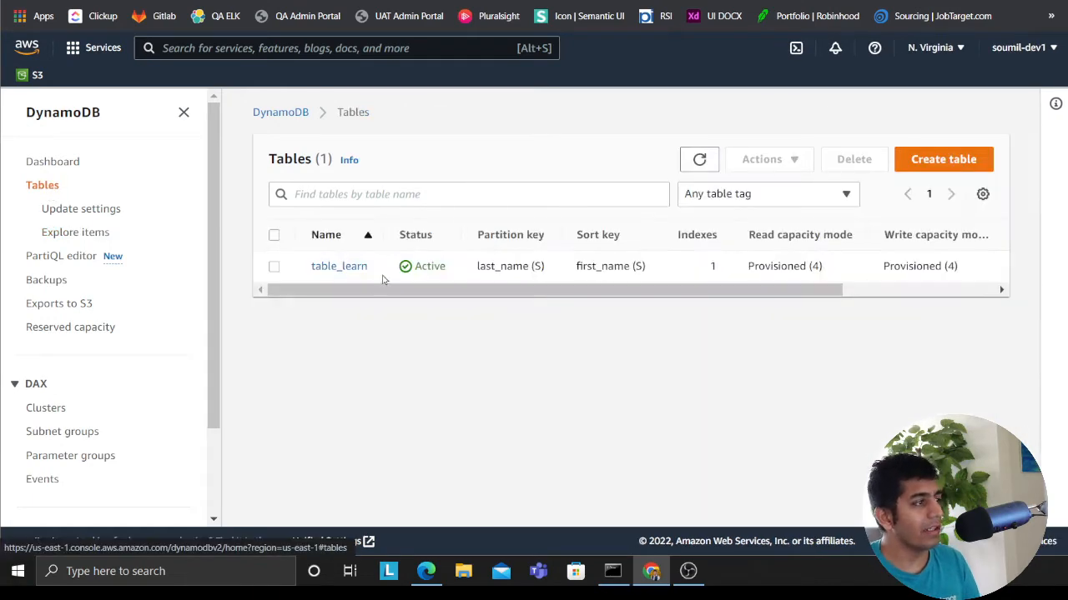
{"action": "left_click", "coordinate": [339, 265]}
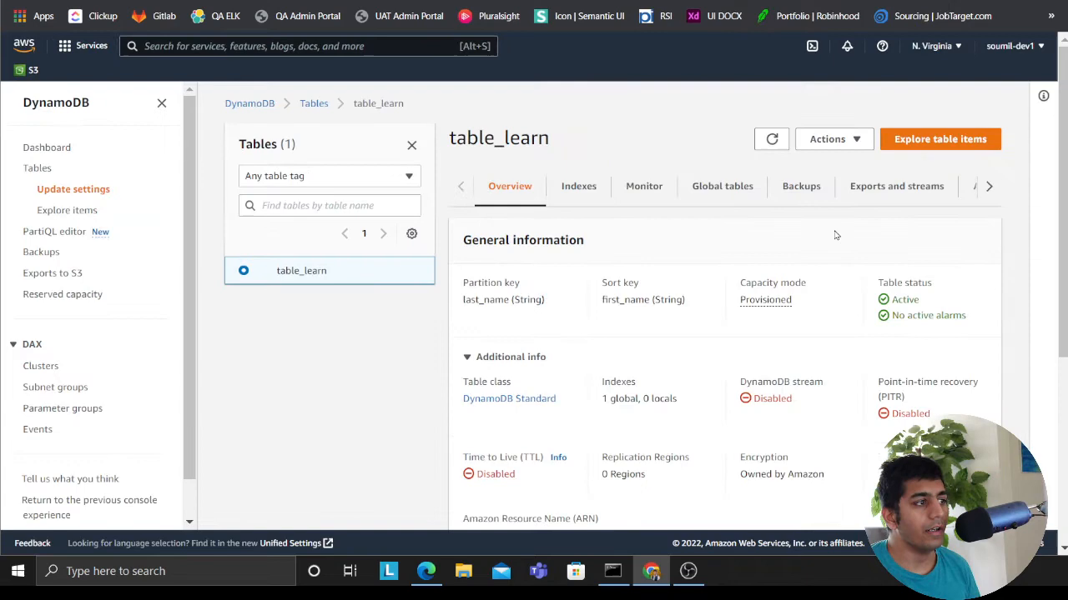
{"action": "left_click", "coordinate": [67, 210]}
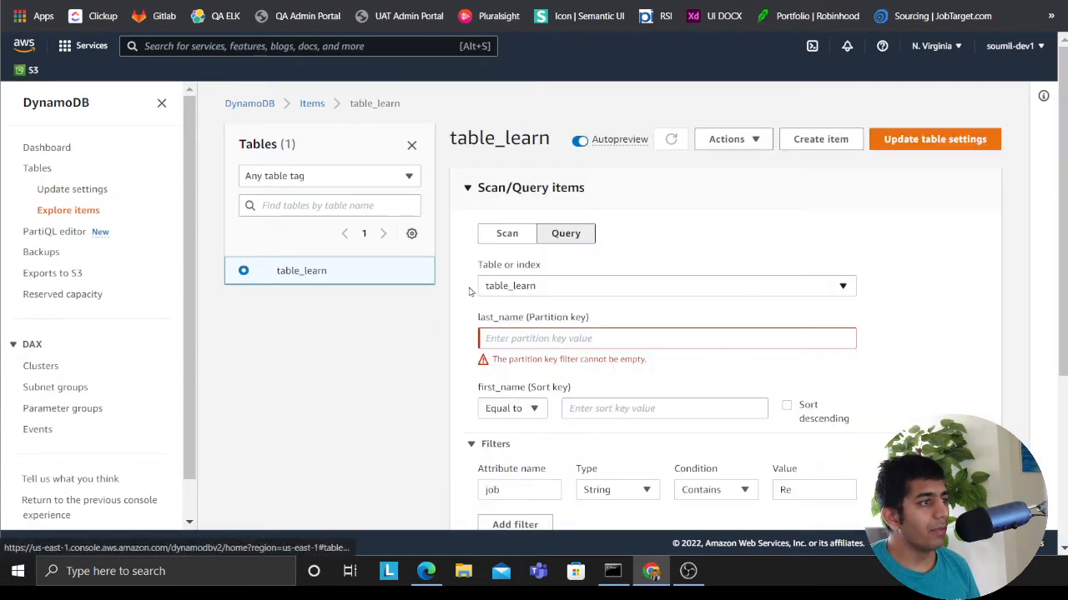
{"action": "scroll", "scroll_direction": "down", "scroll_amount": 3}
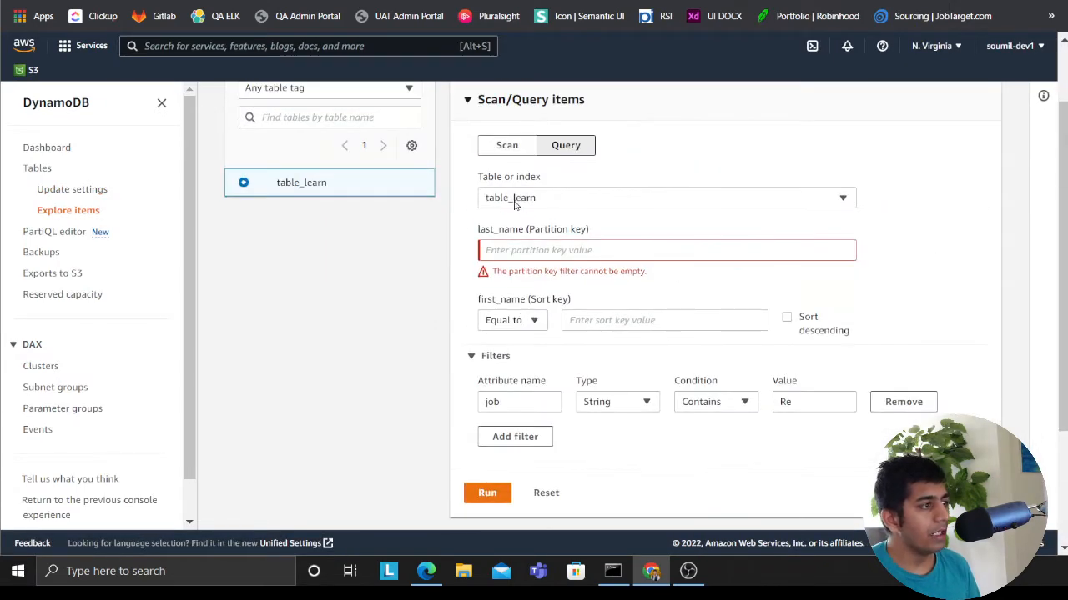
{"action": "mouse_move", "coordinate": [130, 214]}
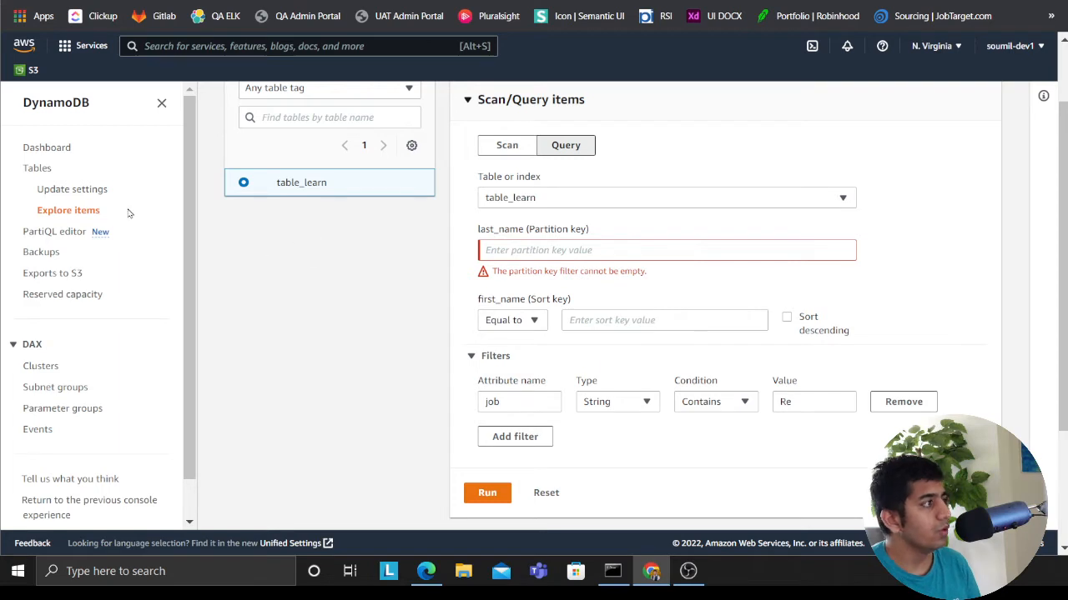
{"action": "left_click", "coordinate": [47, 147]}
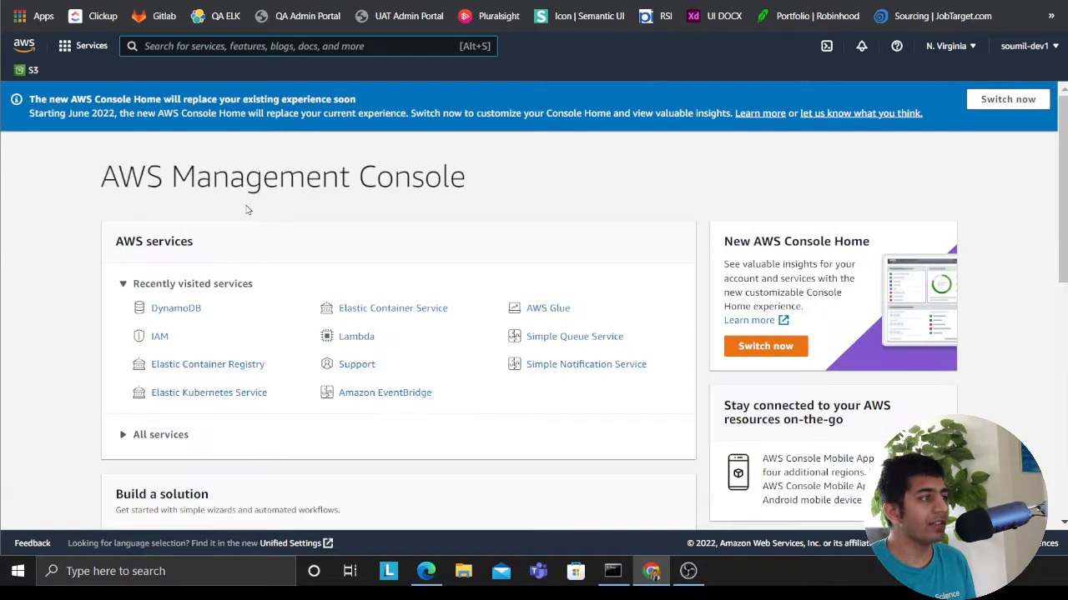
Reopen DynamoDB from Recently visited, go to Tables and open table_learn's items scan
{"action": "left_click", "coordinate": [177, 307]}
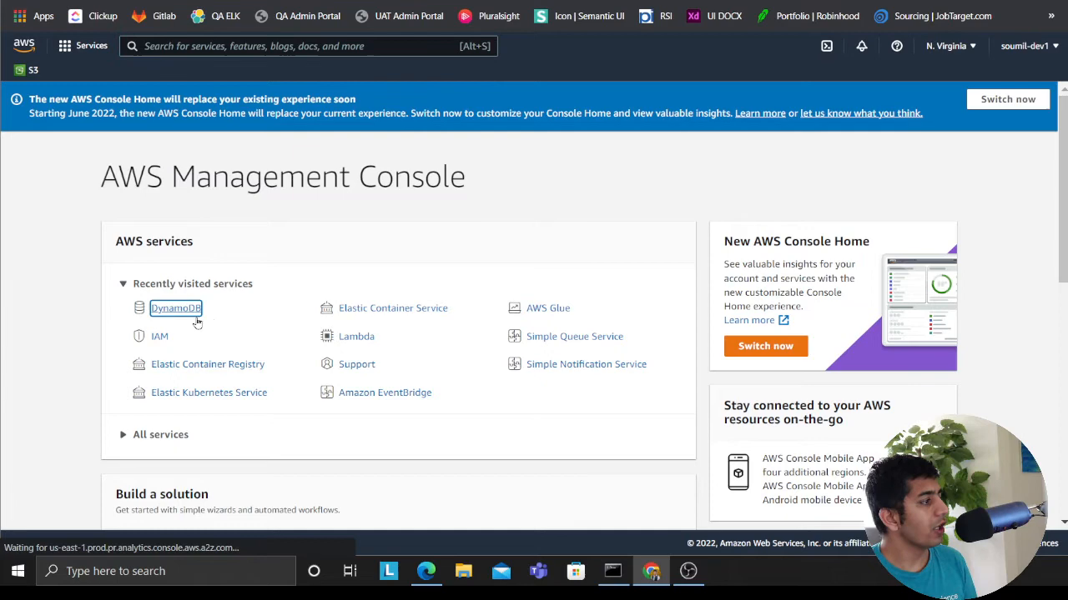
{"action": "left_click", "coordinate": [175, 307]}
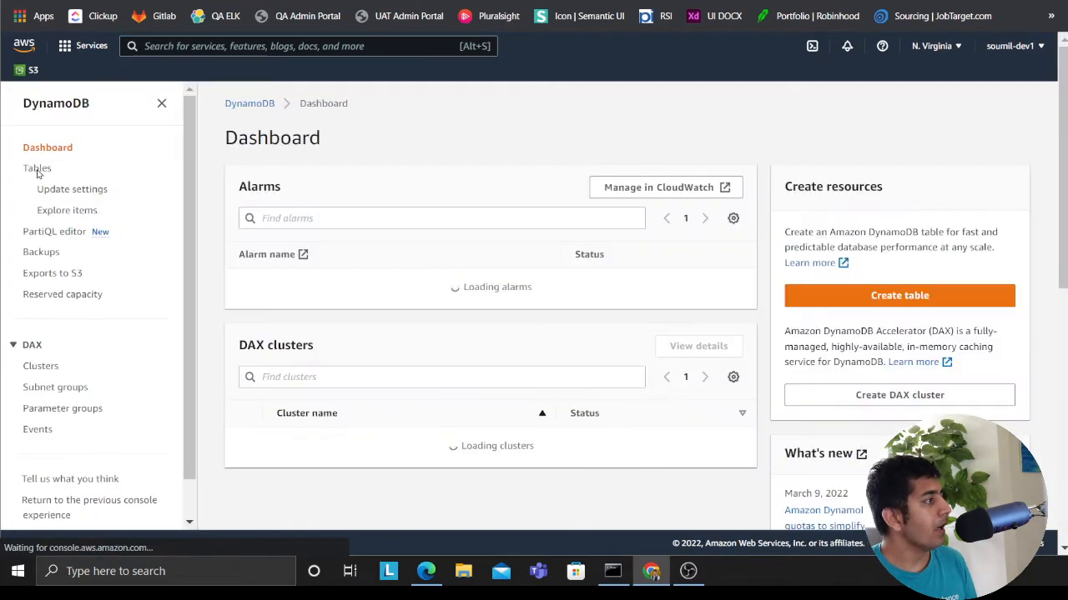
{"action": "left_click", "coordinate": [37, 167]}
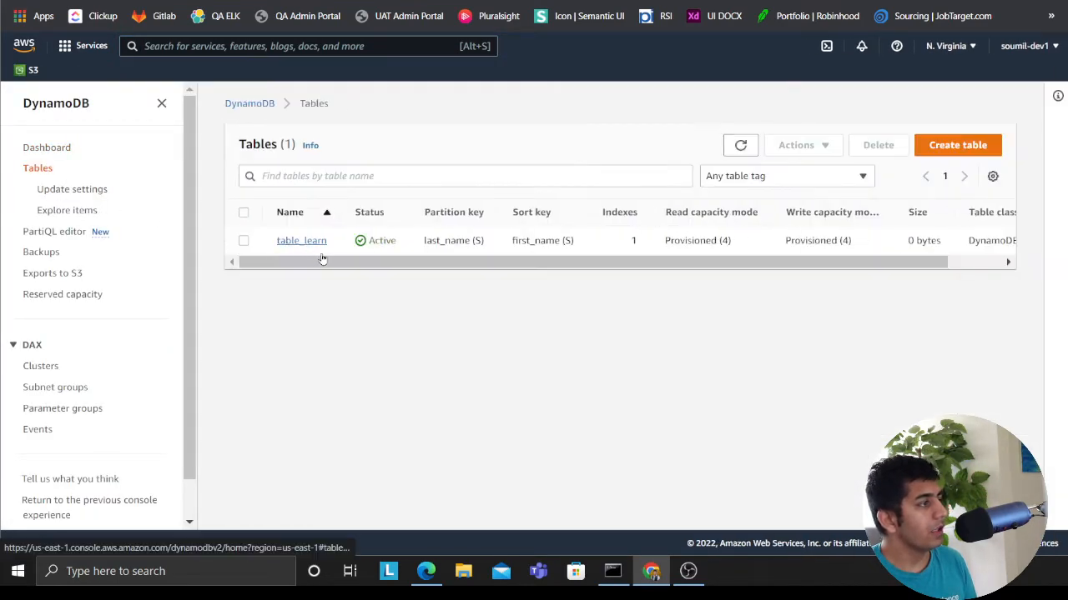
{"action": "left_click", "coordinate": [301, 240]}
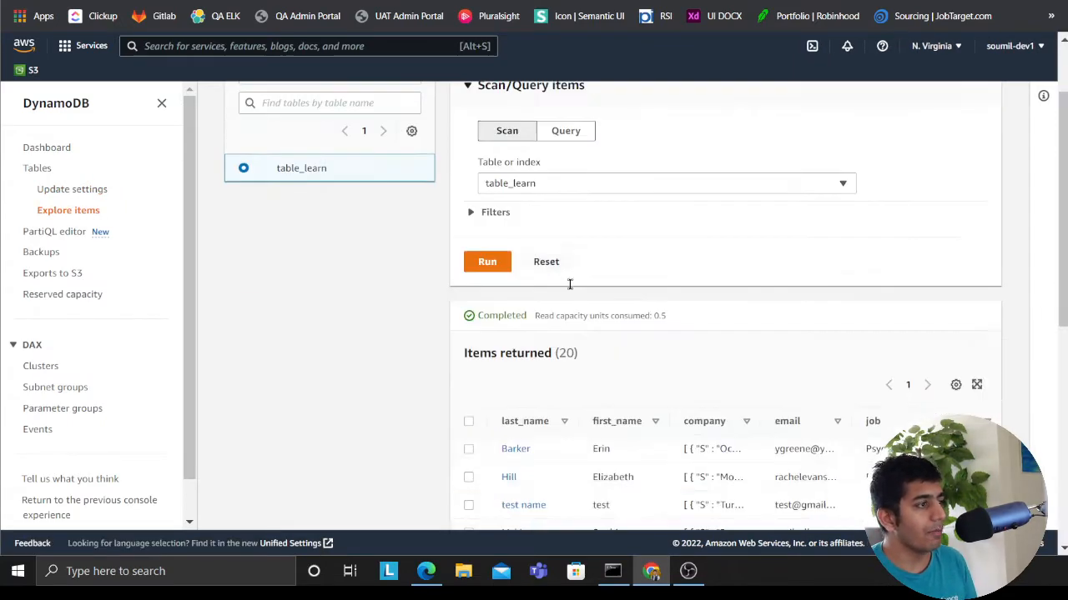
Sort table_learn's returned items by the job column, ascending from Chartered accountant to Financial planner
{"action": "scroll", "scroll_direction": "up", "scroll_amount": 3}
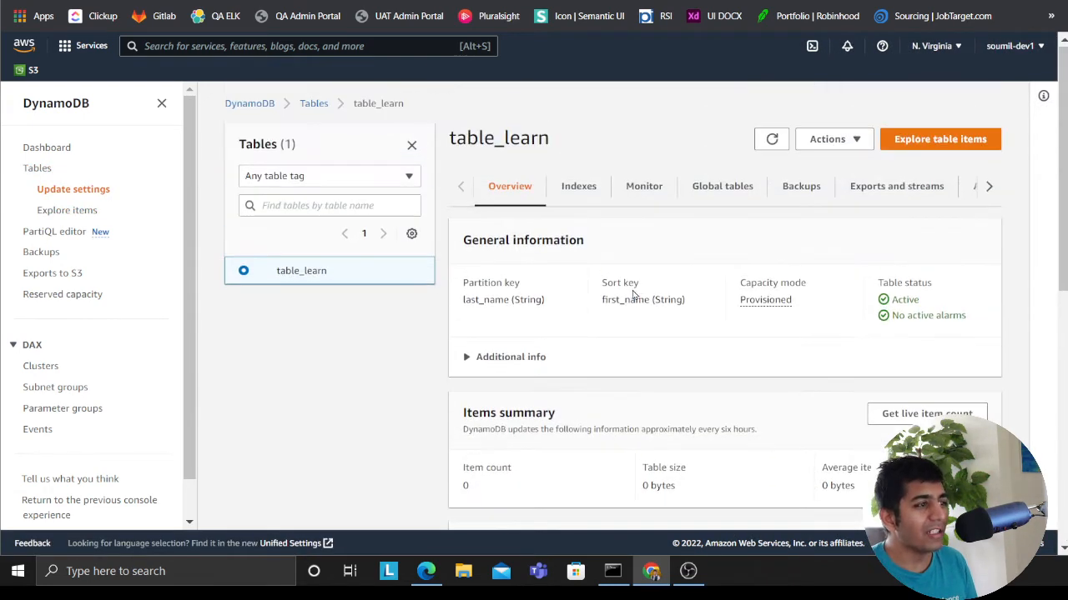
{"action": "double_click", "coordinate": [487, 300]}
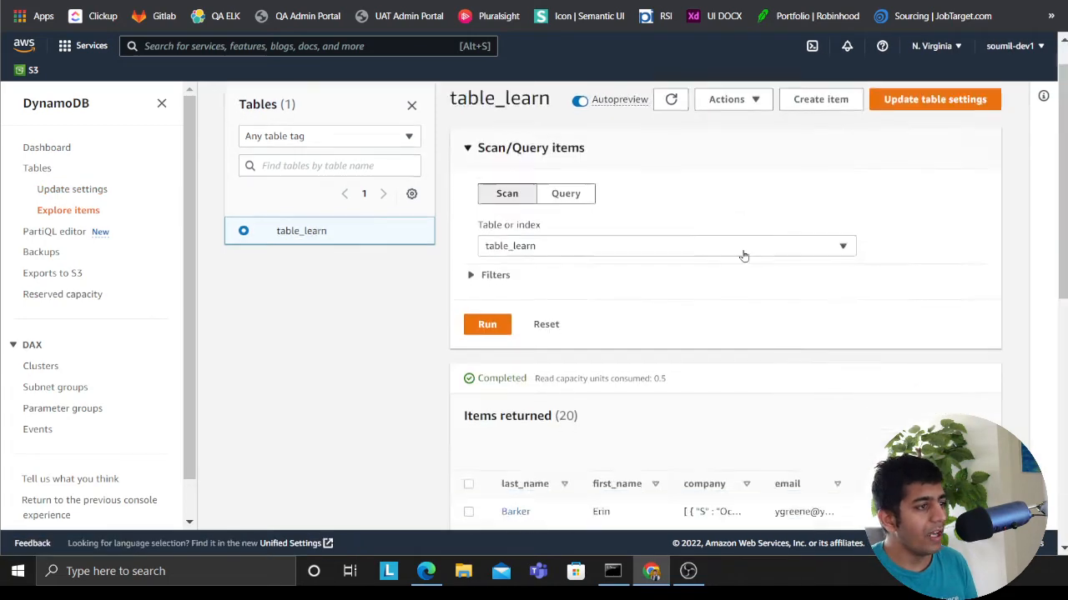
{"action": "scroll", "scroll_direction": "down", "scroll_amount": 3}
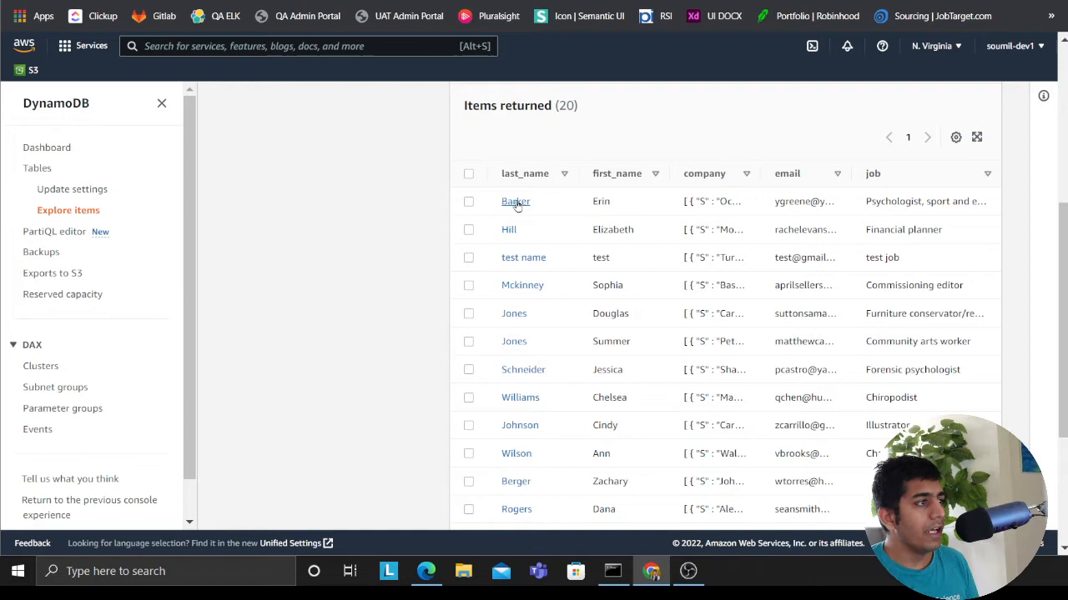
{"action": "mouse_move", "coordinate": [520, 275]}
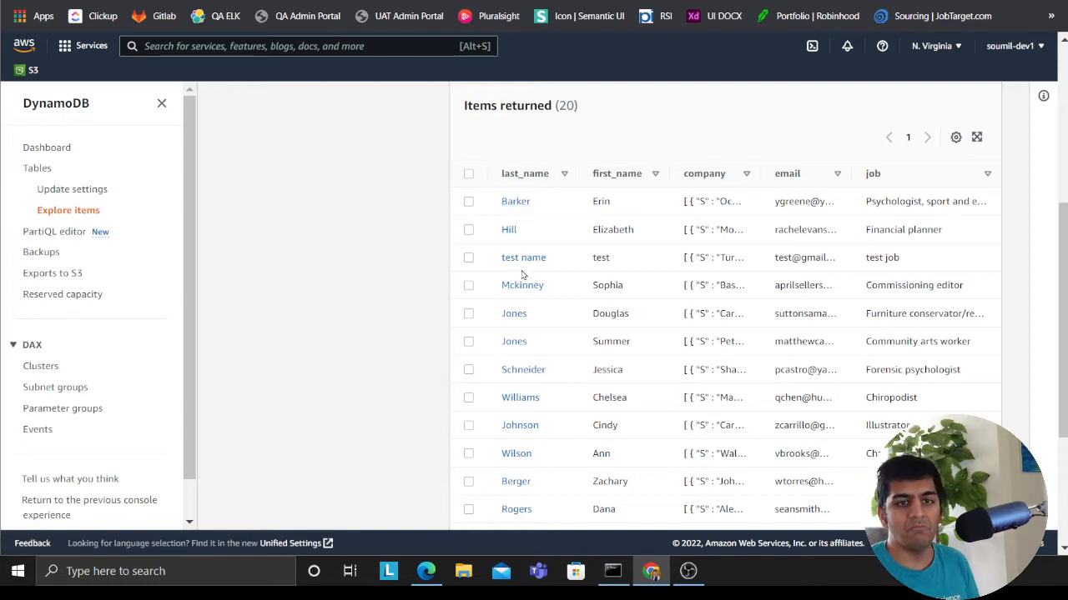
{"action": "mouse_move", "coordinate": [604, 274]}
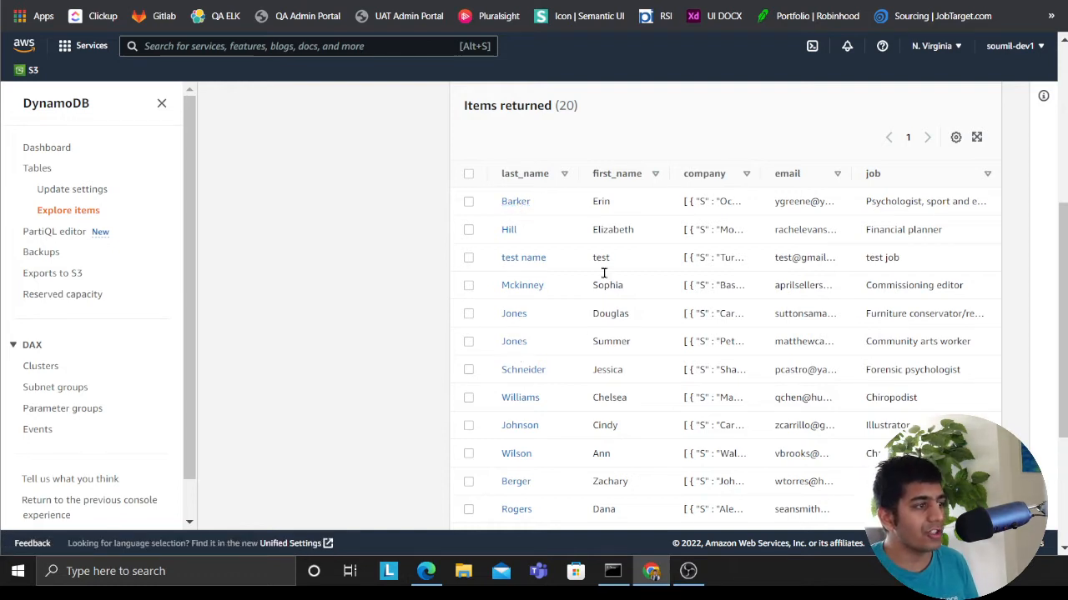
{"action": "mouse_move", "coordinate": [609, 368]}
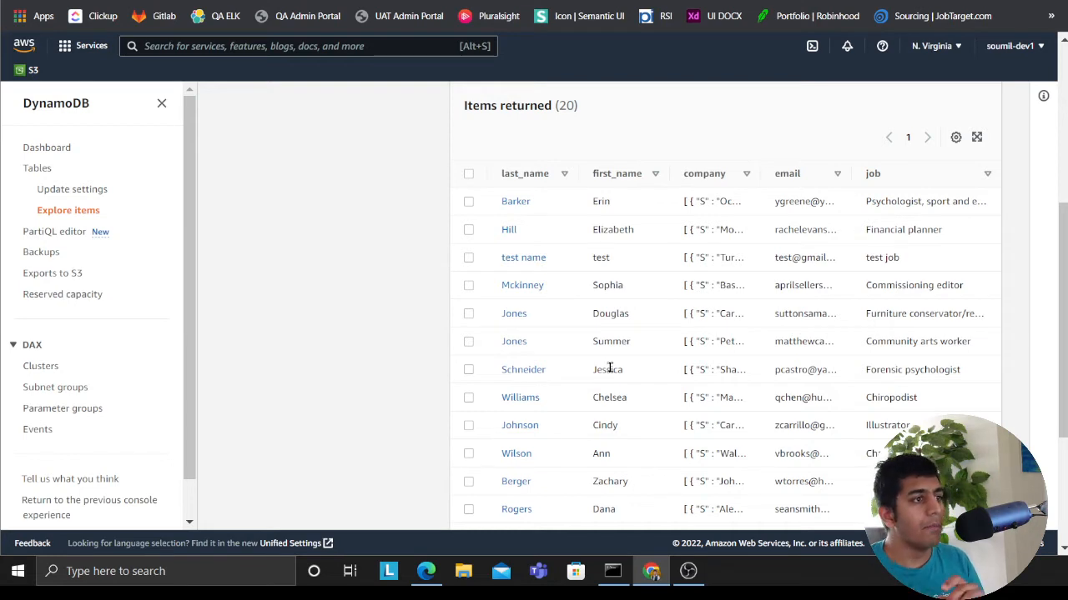
{"action": "mouse_move", "coordinate": [887, 257]}
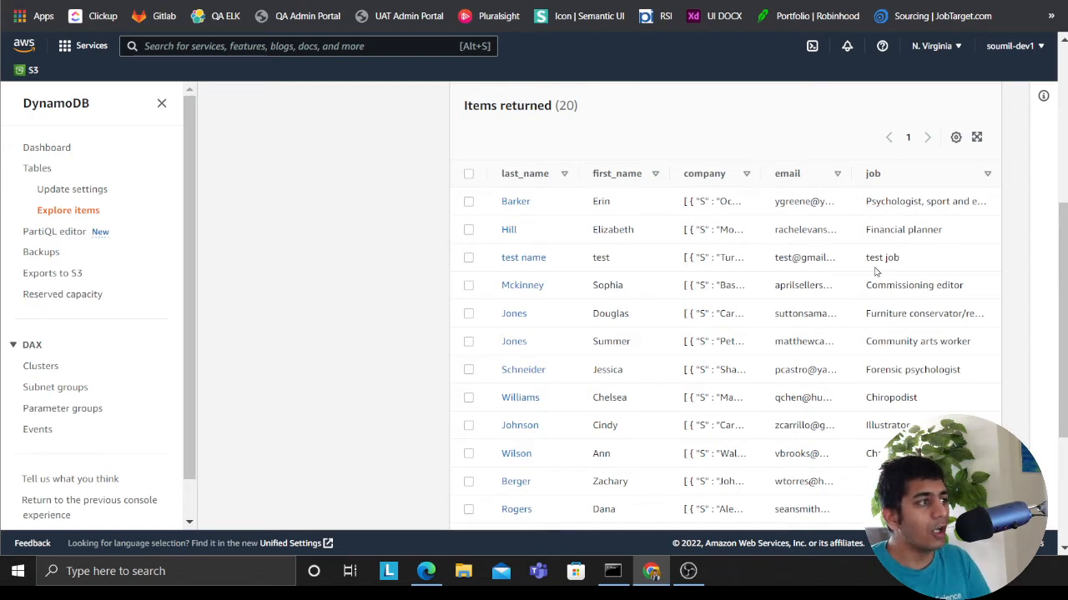
{"action": "mouse_move", "coordinate": [888, 281]}
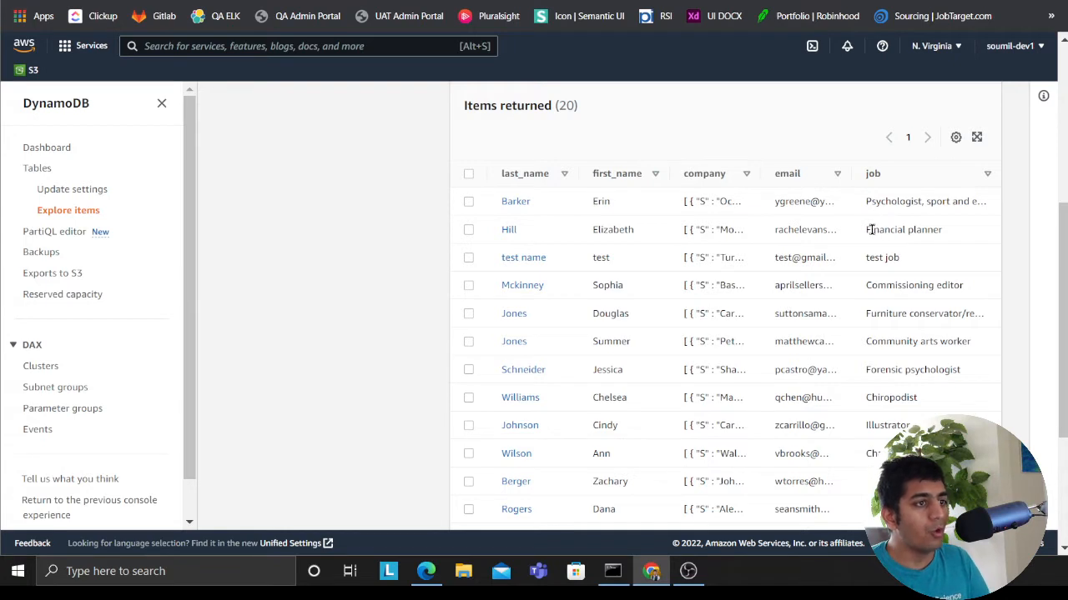
{"action": "double_click", "coordinate": [904, 230]}
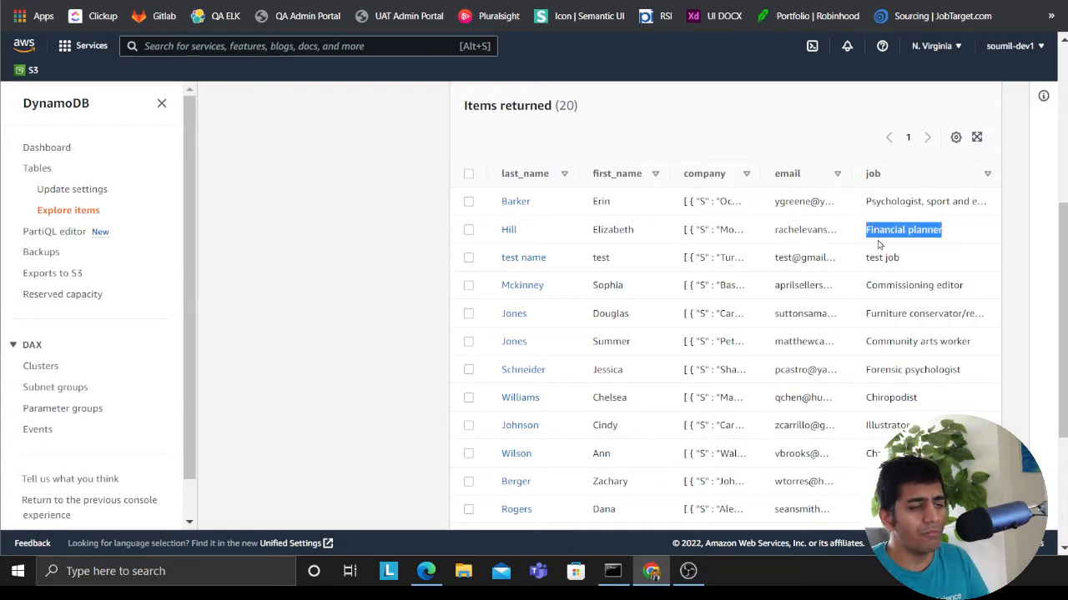
{"action": "mouse_move", "coordinate": [889, 191]}
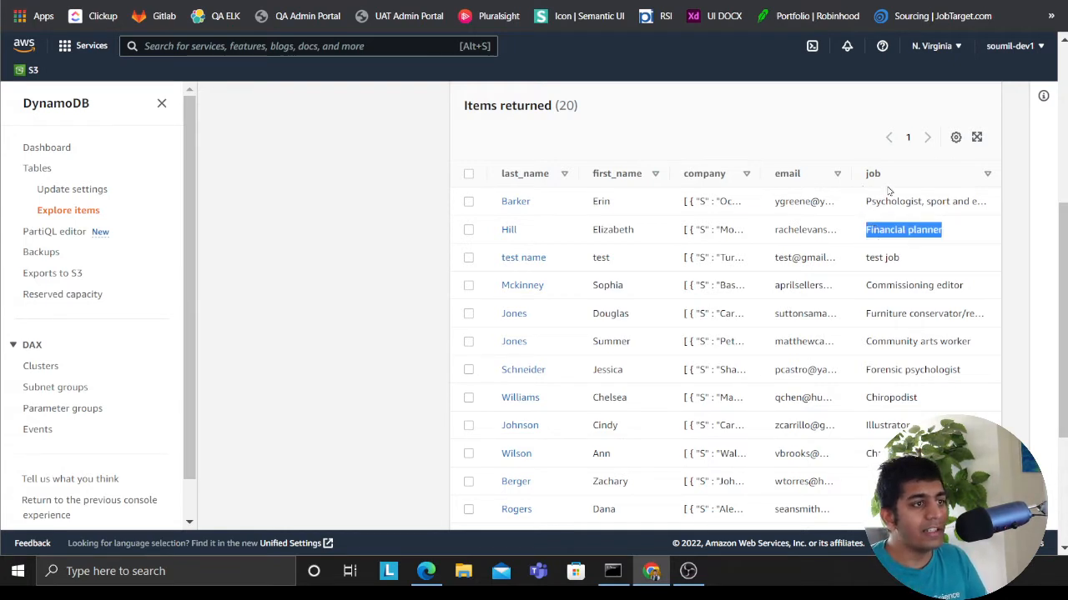
{"action": "left_click", "coordinate": [872, 173]}
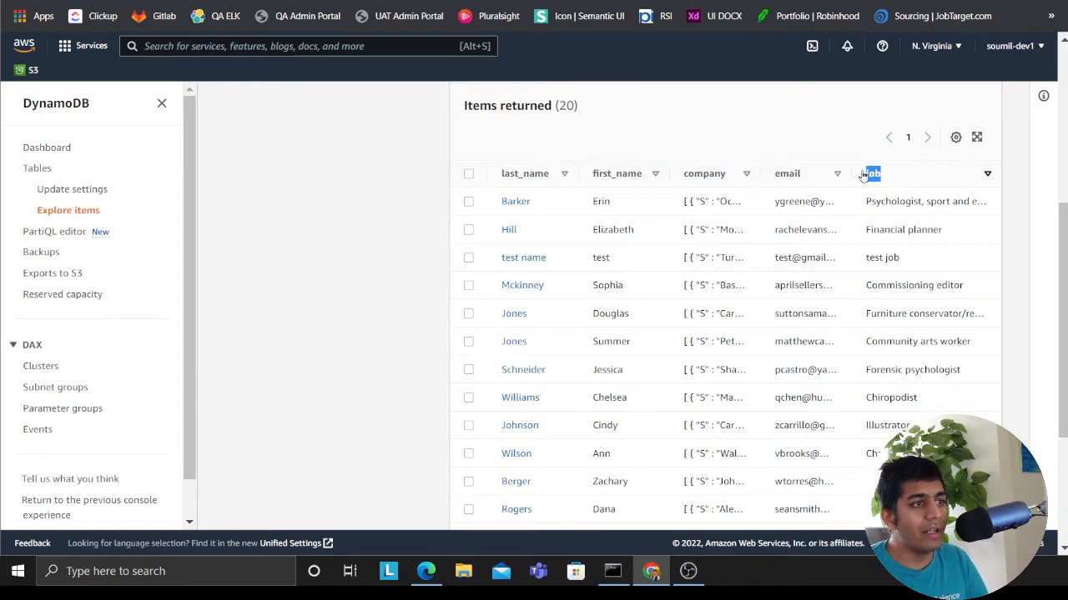
{"action": "left_click", "coordinate": [988, 174]}
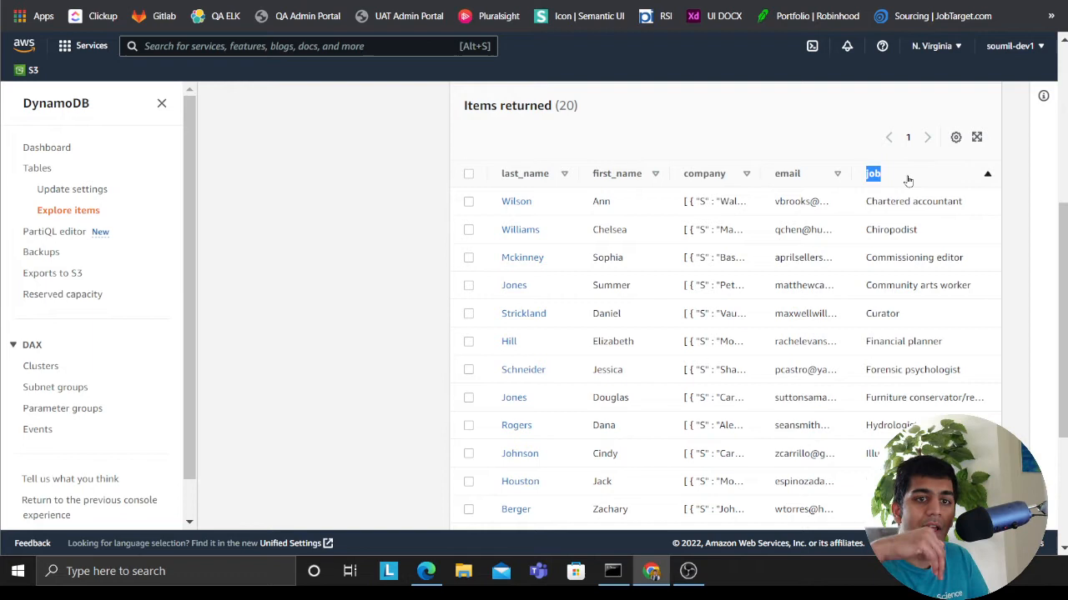
{"action": "mouse_move", "coordinate": [877, 196]}
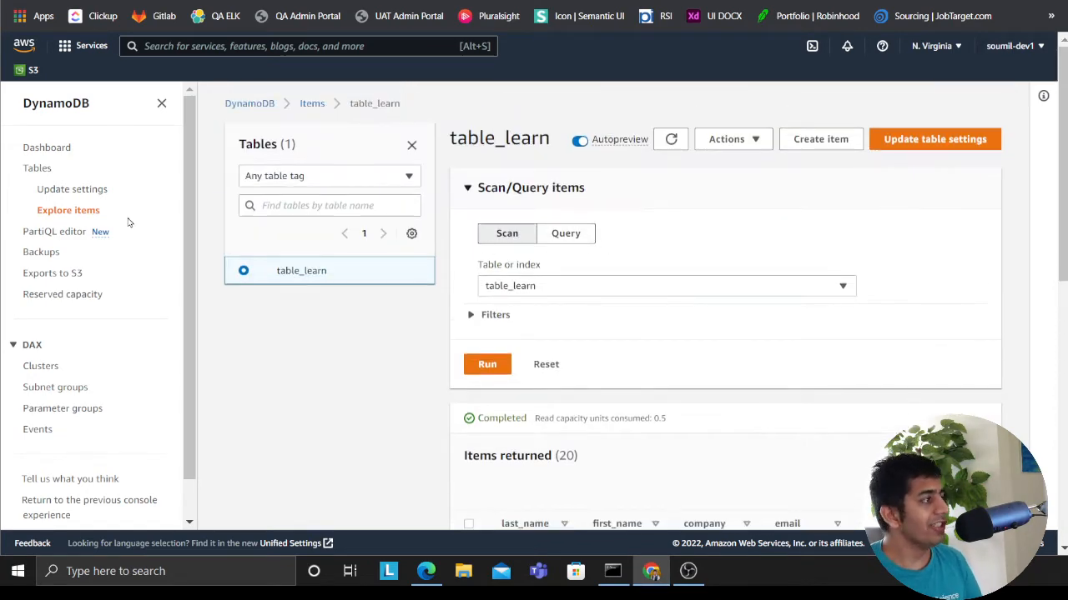
{"action": "mouse_move", "coordinate": [420, 187]}
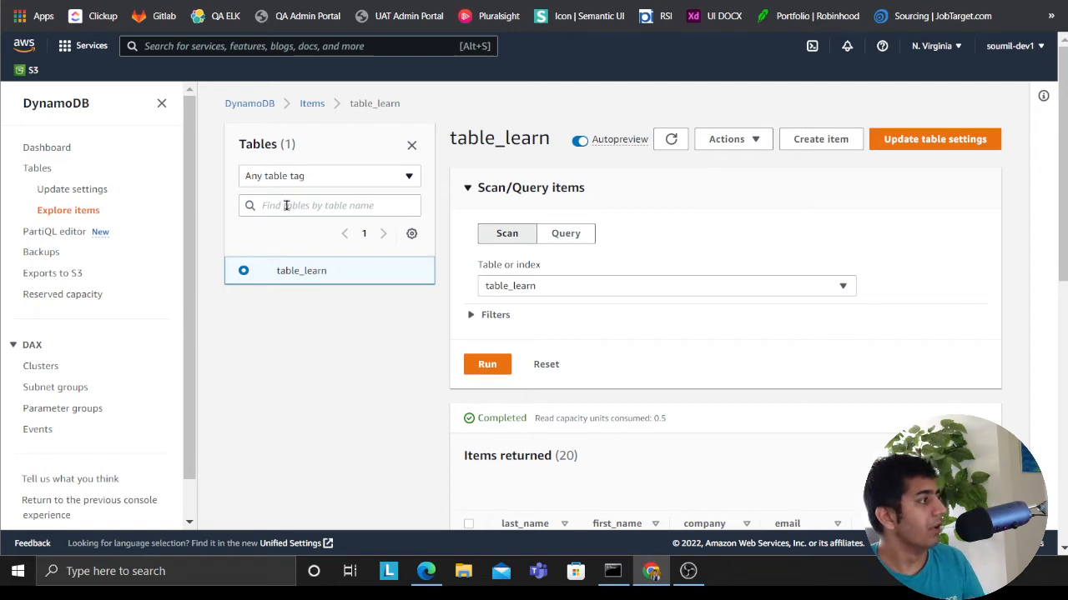
{"action": "mouse_move", "coordinate": [37, 167]}
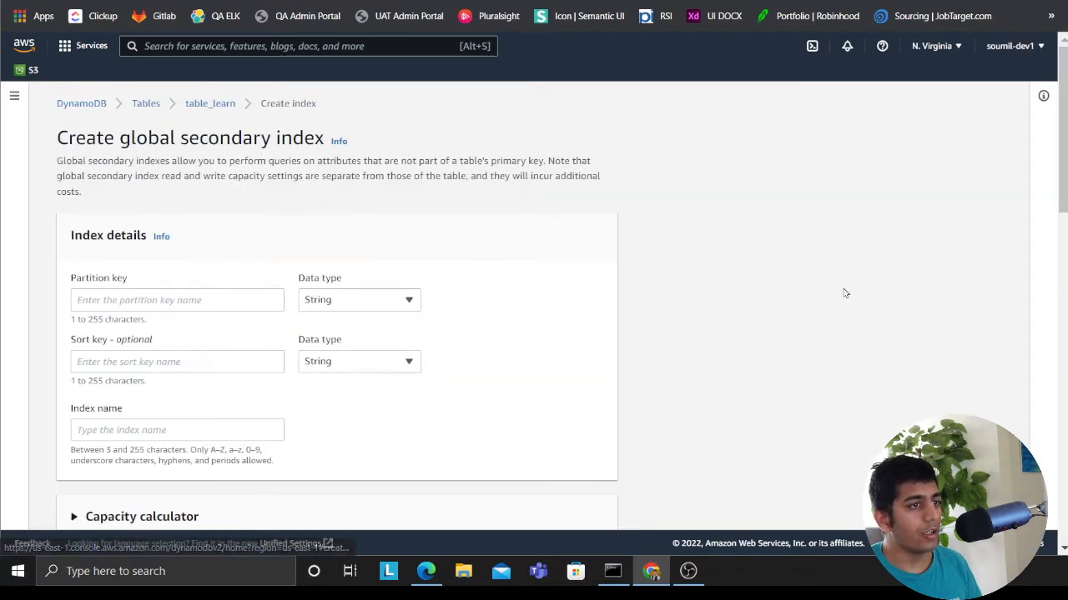
Create the global secondary index first_name-job-index with partition key first_name and sort key job
{"action": "left_click", "coordinate": [177, 301]}
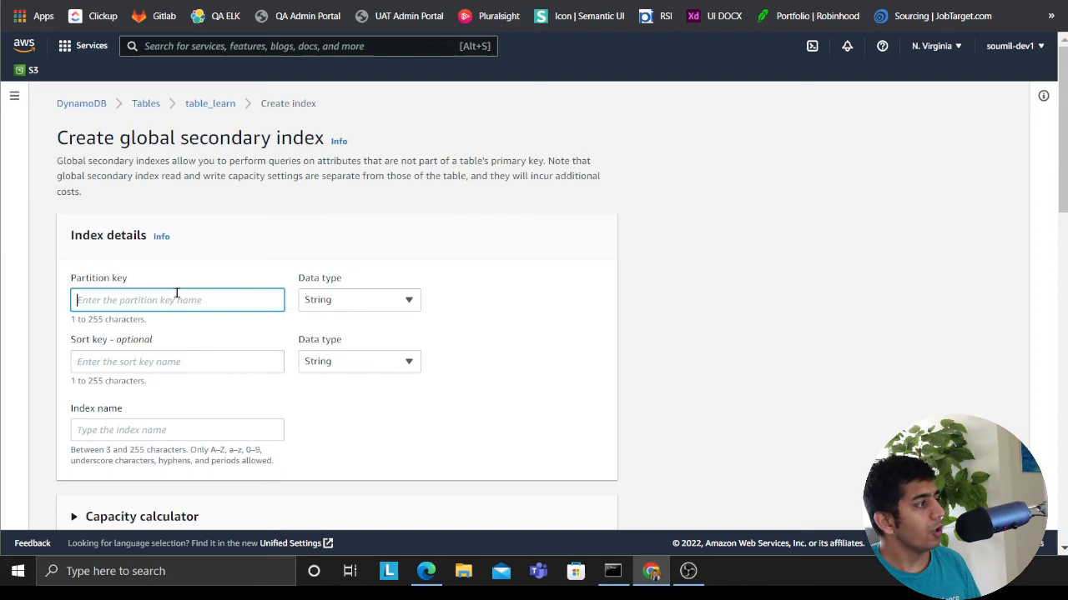
{"action": "type", "text": "job"}
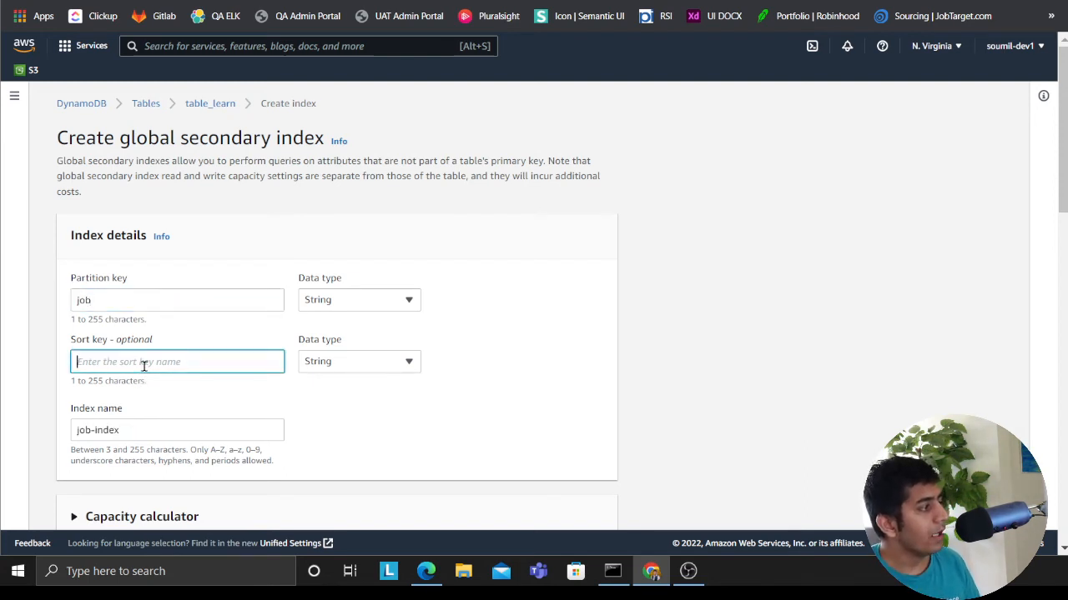
{"action": "type", "text": "first_name"}
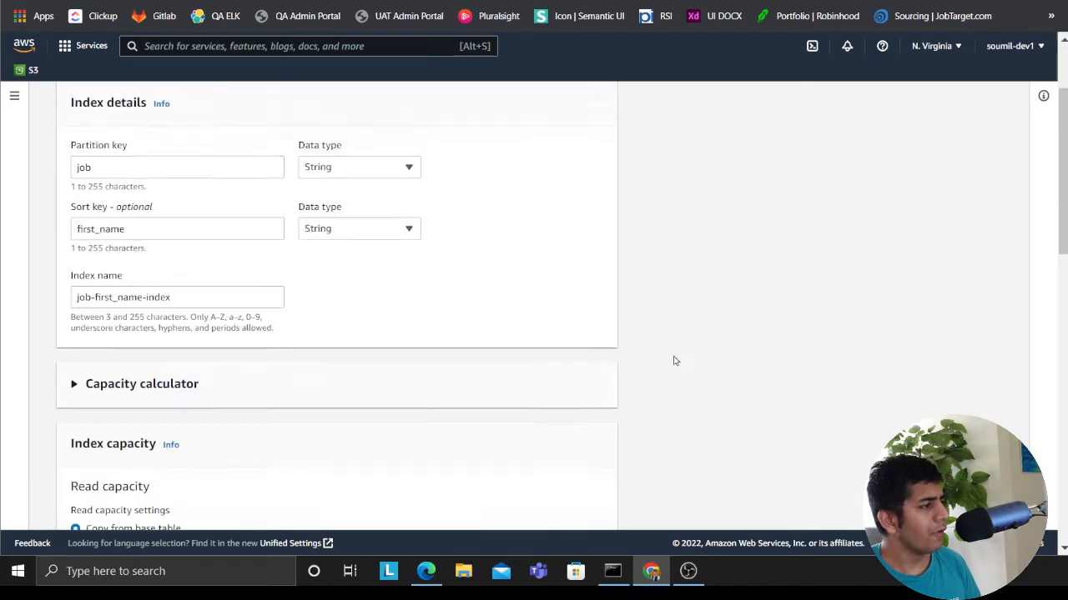
{"action": "scroll", "scroll_direction": "down", "scroll_amount": 3}
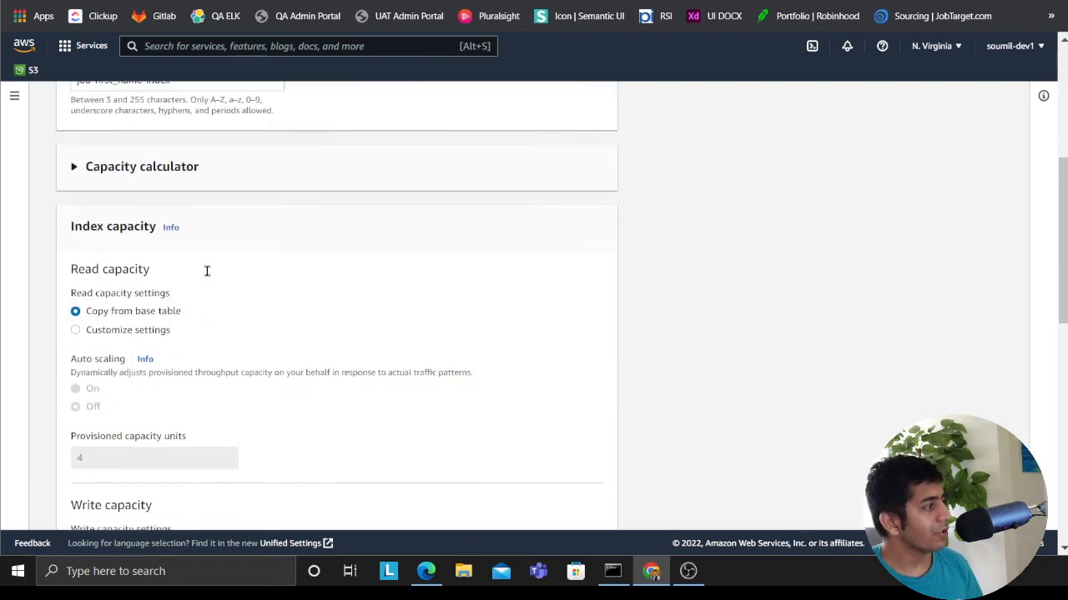
{"action": "scroll", "scroll_direction": "down", "scroll_amount": 3}
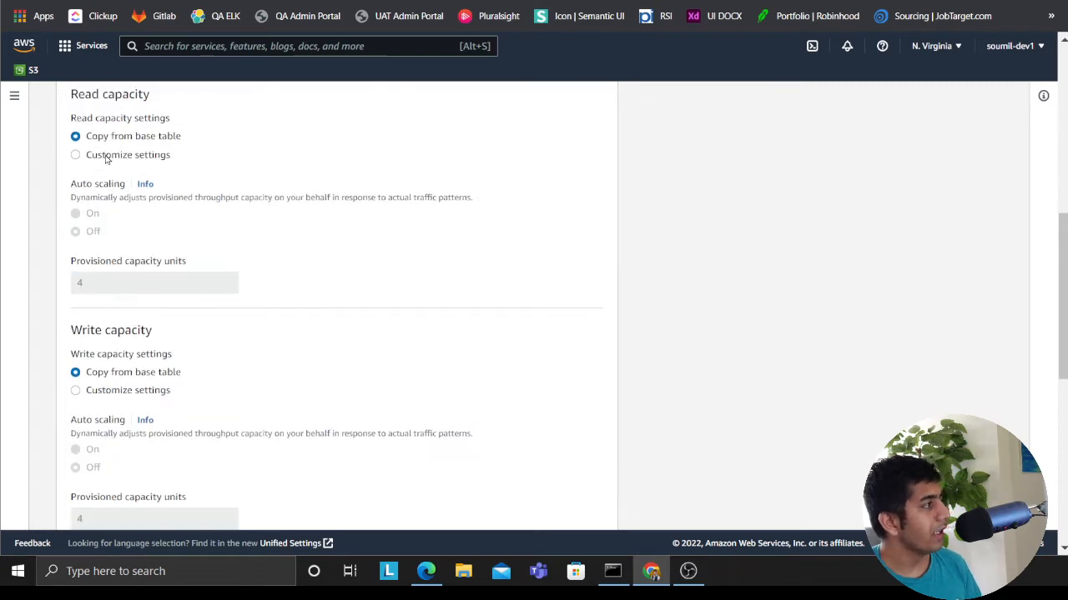
{"action": "mouse_move", "coordinate": [133, 202]}
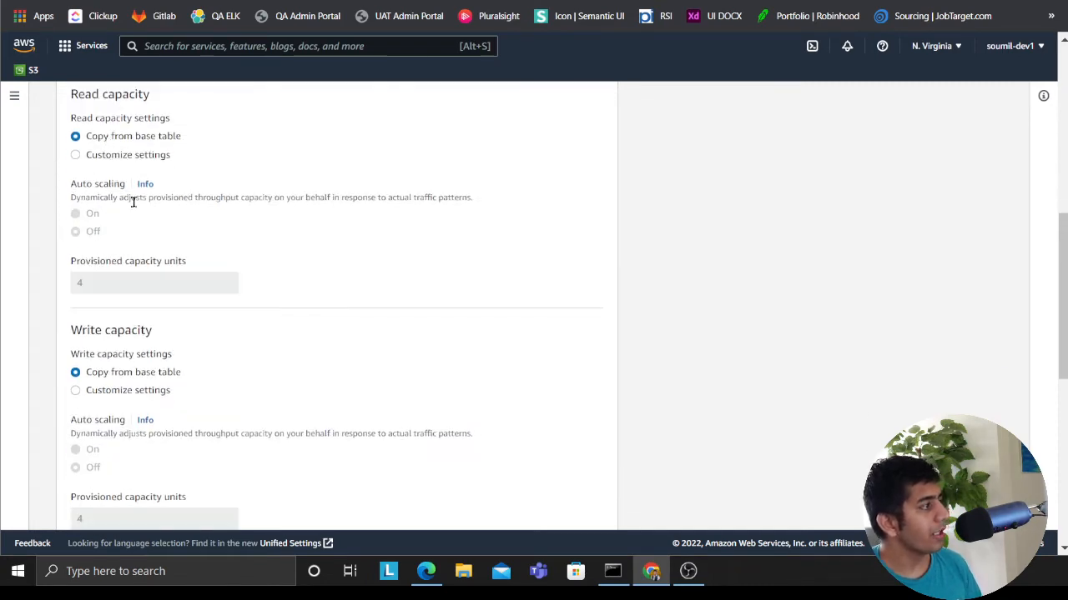
{"action": "scroll", "scroll_direction": "down", "scroll_amount": 3}
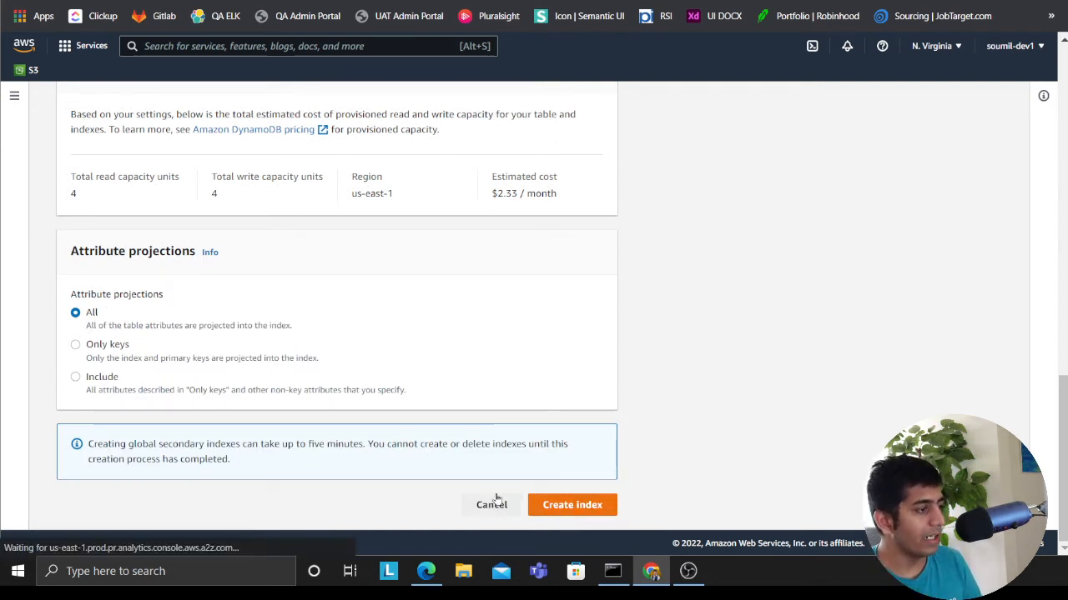
{"action": "left_click", "coordinate": [570, 504]}
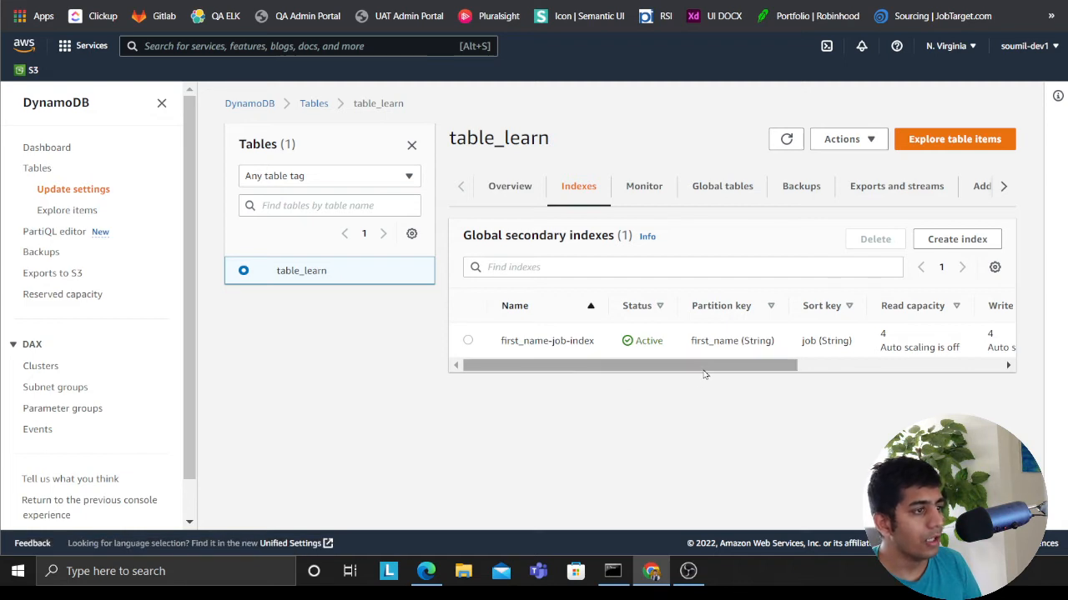
Return via the Tables breadcrumb to table_learn and reopen Explore table items
{"action": "double_click", "coordinate": [685, 340]}
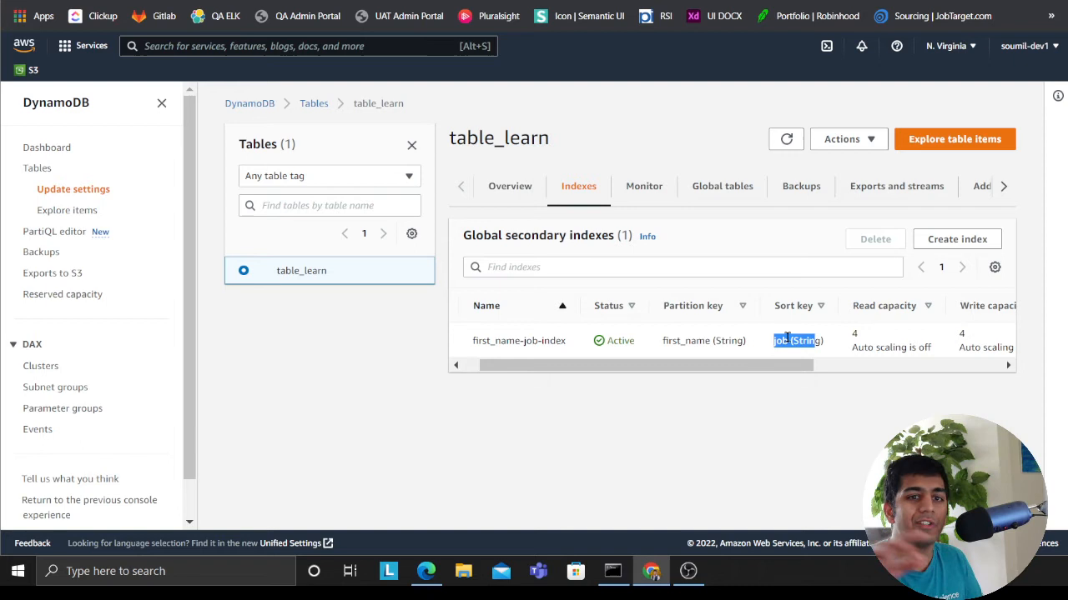
{"action": "left_click", "coordinate": [314, 103]}
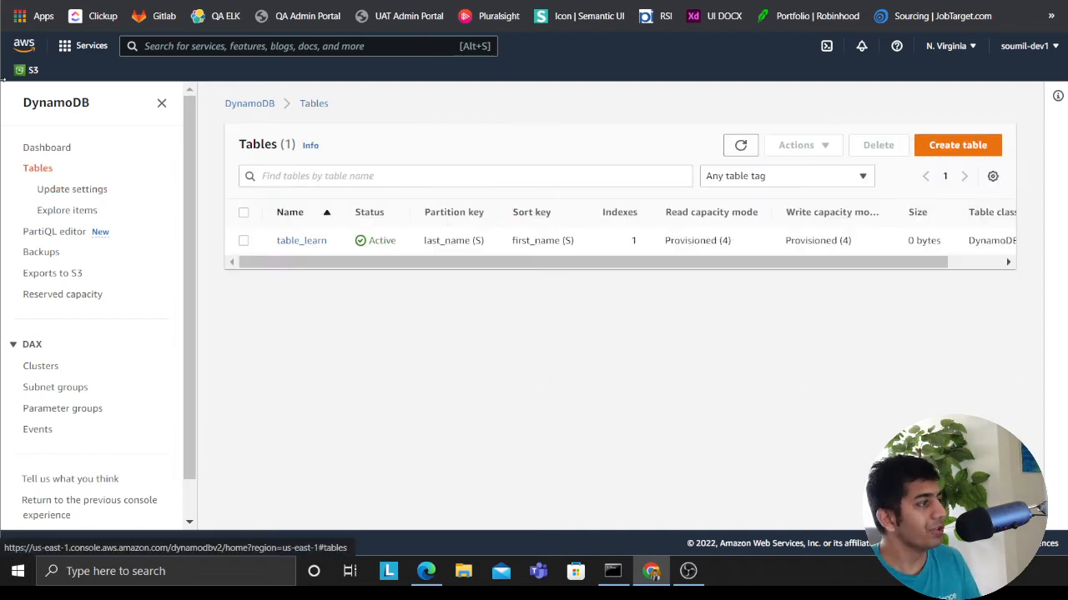
{"action": "left_click", "coordinate": [300, 240]}
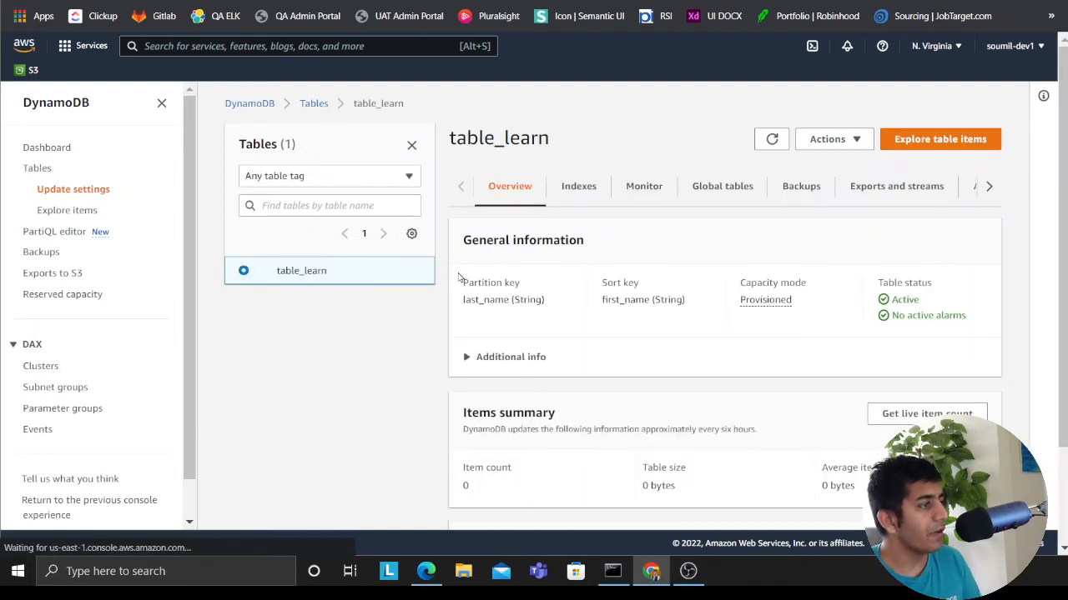
{"action": "left_click", "coordinate": [940, 138]}
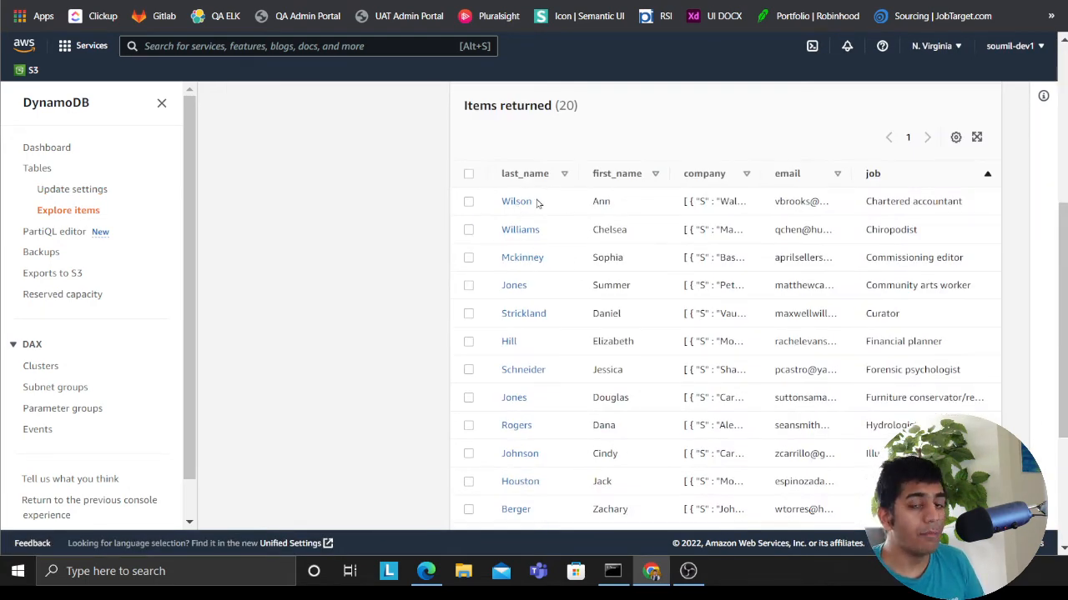
{"action": "mouse_move", "coordinate": [617, 173]}
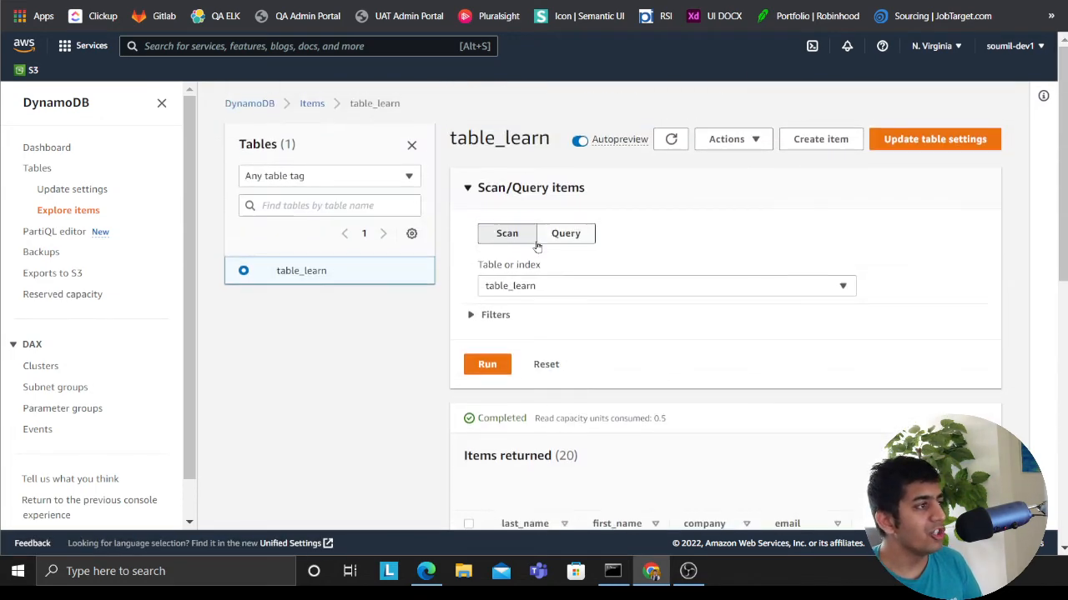
Switch to Query mode and choose first_name-job-index as the table or index to query
{"action": "left_click", "coordinate": [565, 234]}
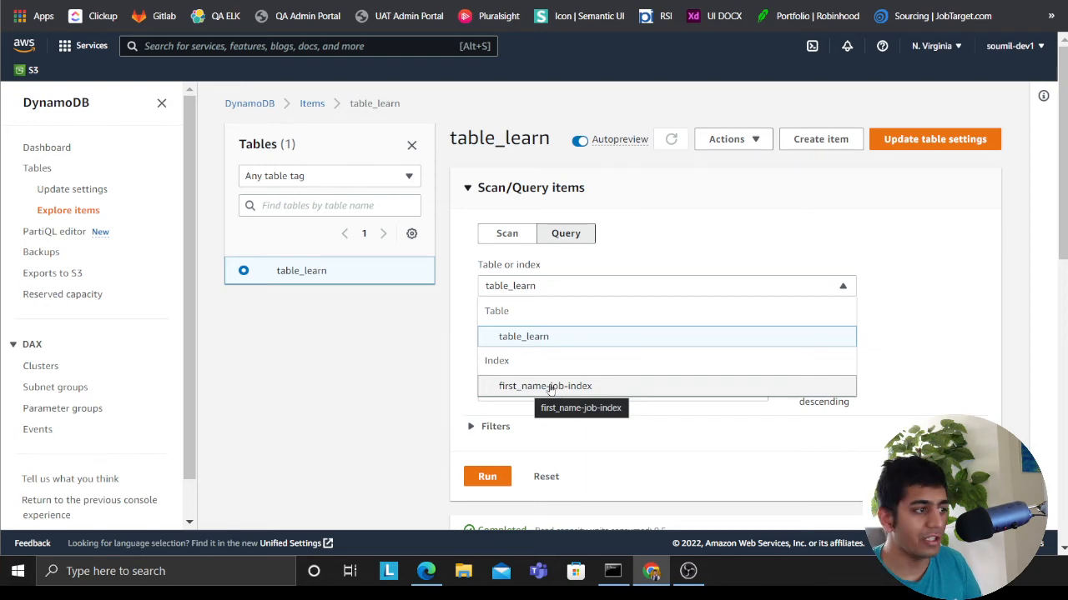
{"action": "left_click", "coordinate": [546, 385]}
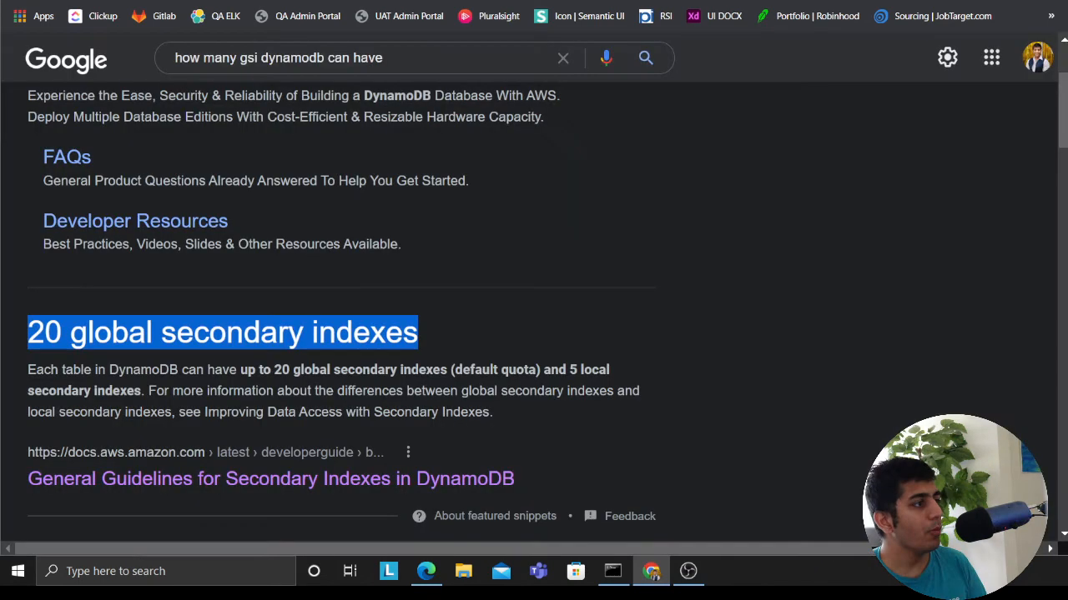
{"action": "mouse_move", "coordinate": [226, 317]}
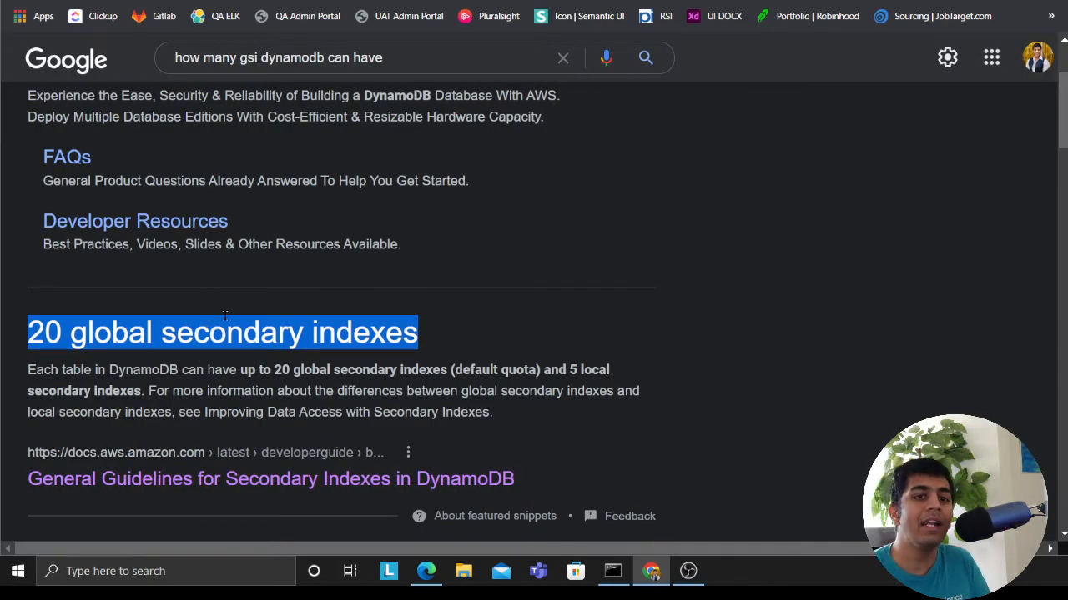
{"action": "mouse_move", "coordinate": [231, 300]}
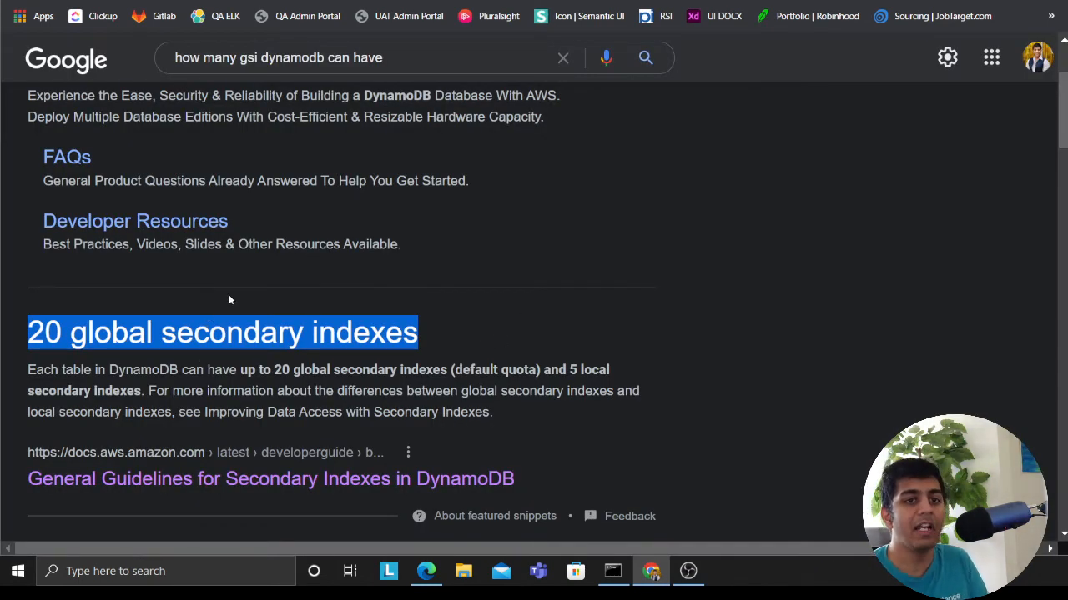
{"action": "mouse_move", "coordinate": [444, 308]}
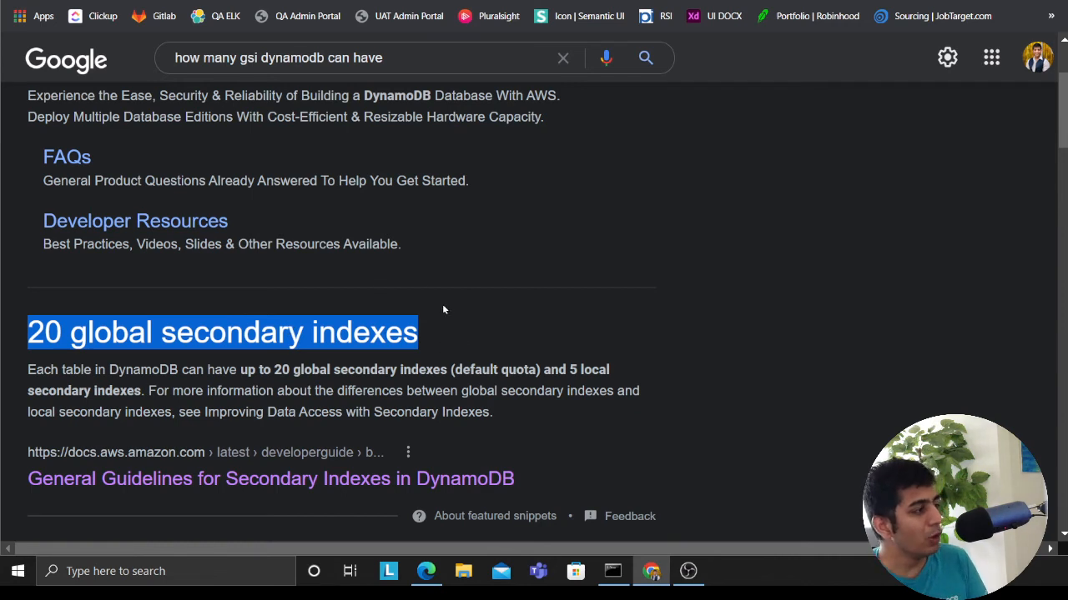
{"action": "mouse_move", "coordinate": [447, 307]}
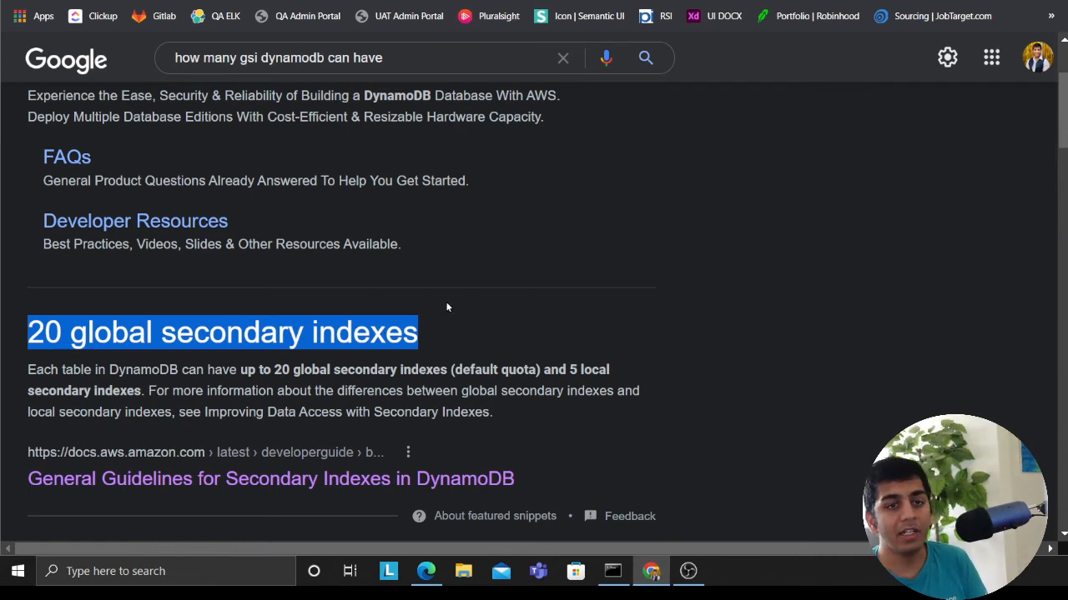
{"action": "mouse_move", "coordinate": [430, 340]}
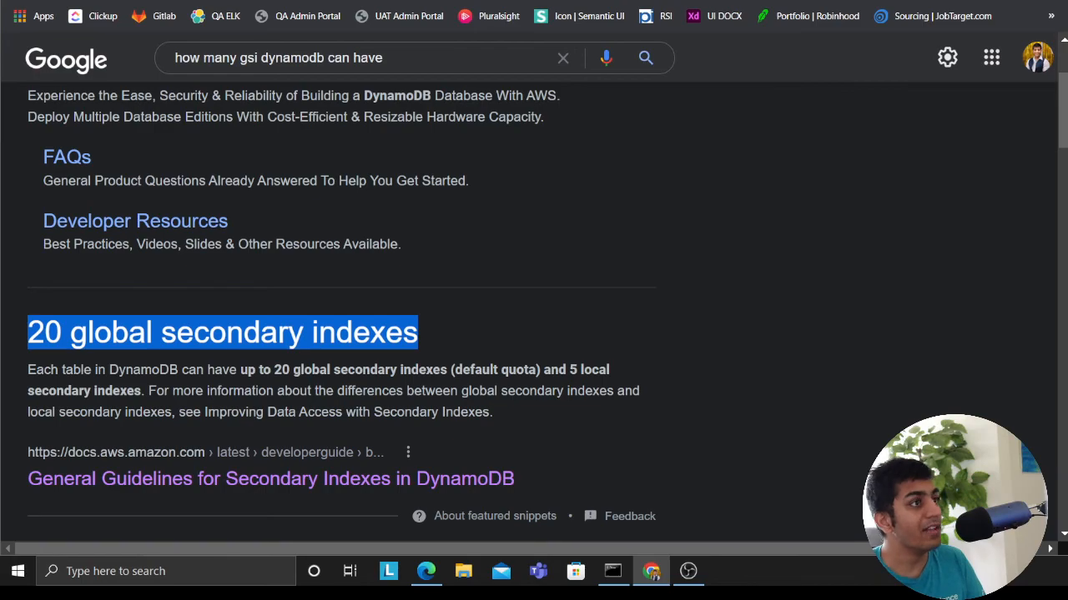
Open the General Guidelines for Secondary Indexes page from the Google results
{"action": "left_click", "coordinate": [270, 477]}
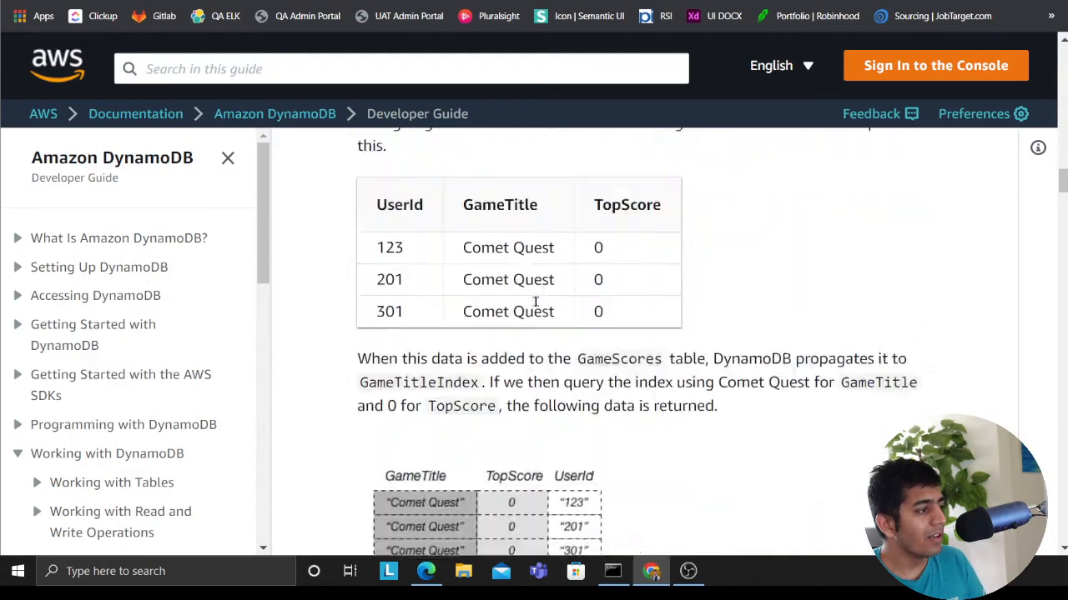
Scroll past the query examples to Provisioned Throughput Considerations for Global Secondary Indexes
{"action": "scroll", "scroll_direction": "down", "scroll_amount": 3}
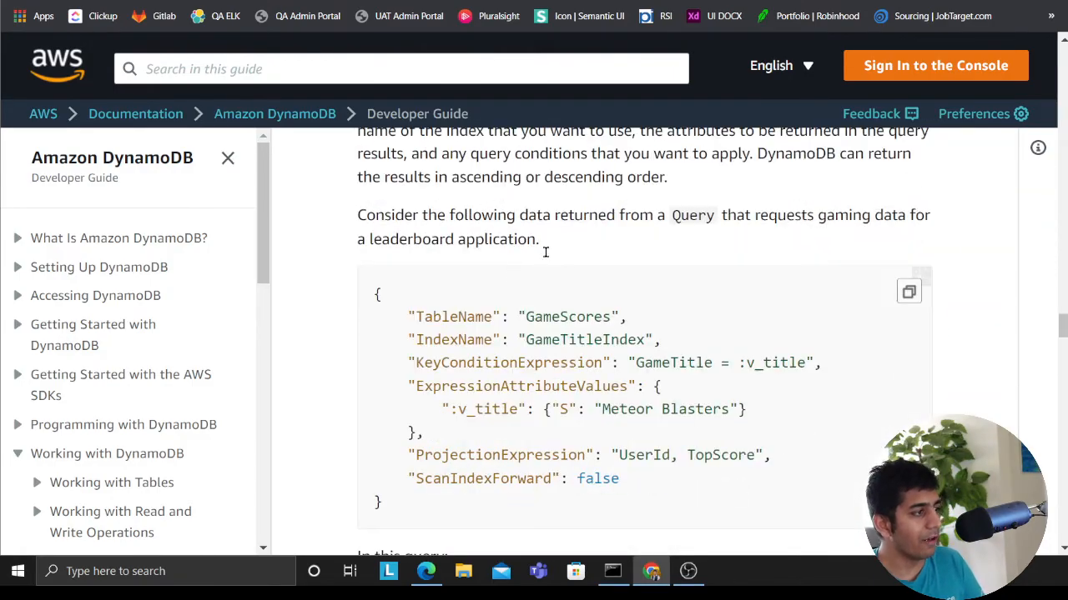
{"action": "scroll", "scroll_direction": "down", "scroll_amount": 3}
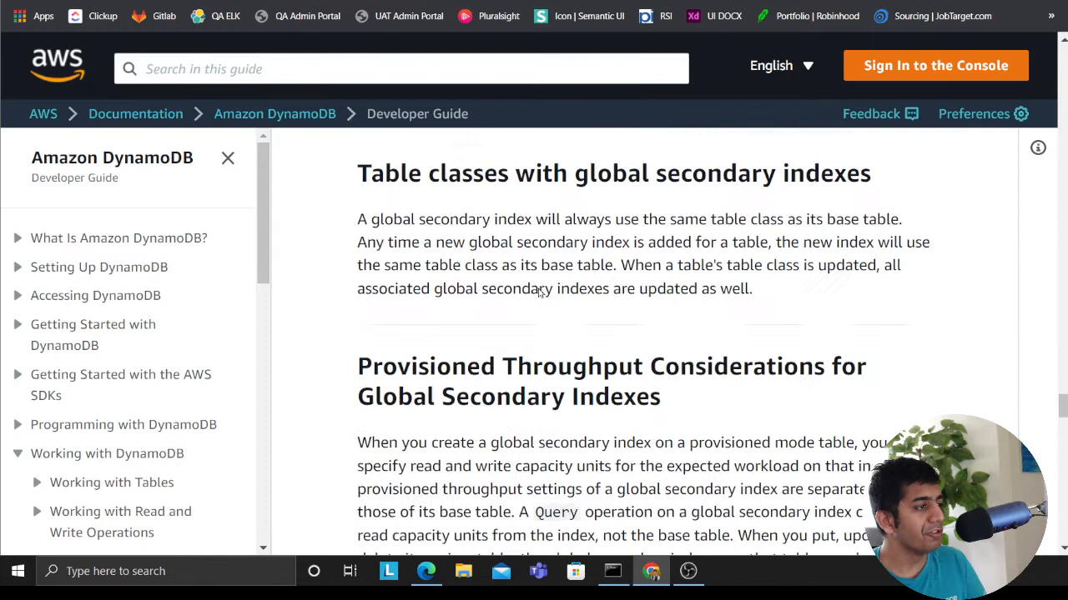
{"action": "scroll", "scroll_direction": "down", "scroll_amount": 3}
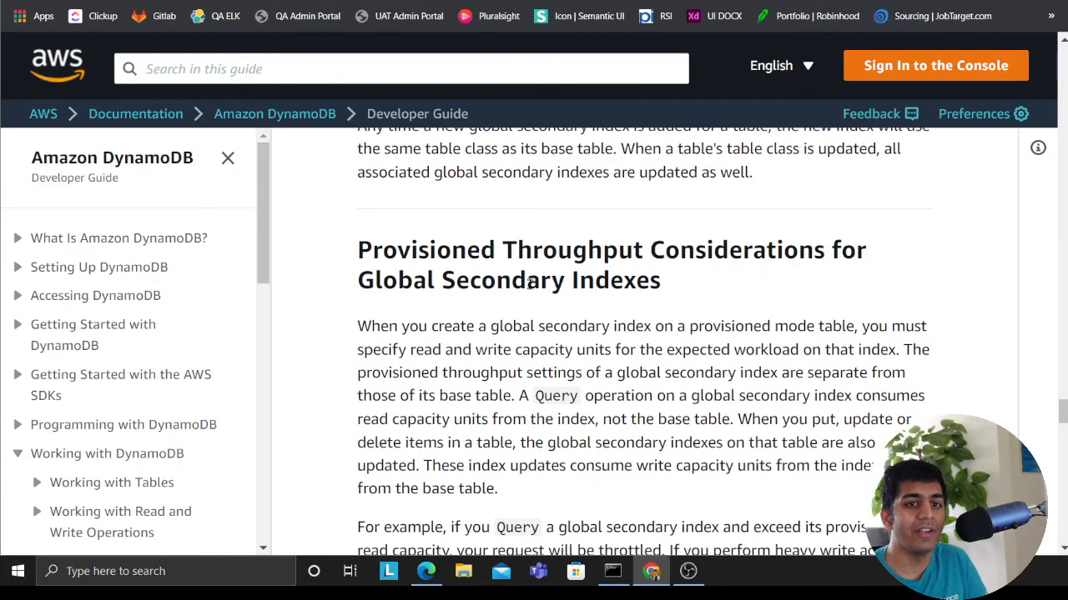
{"action": "mouse_move", "coordinate": [521, 292]}
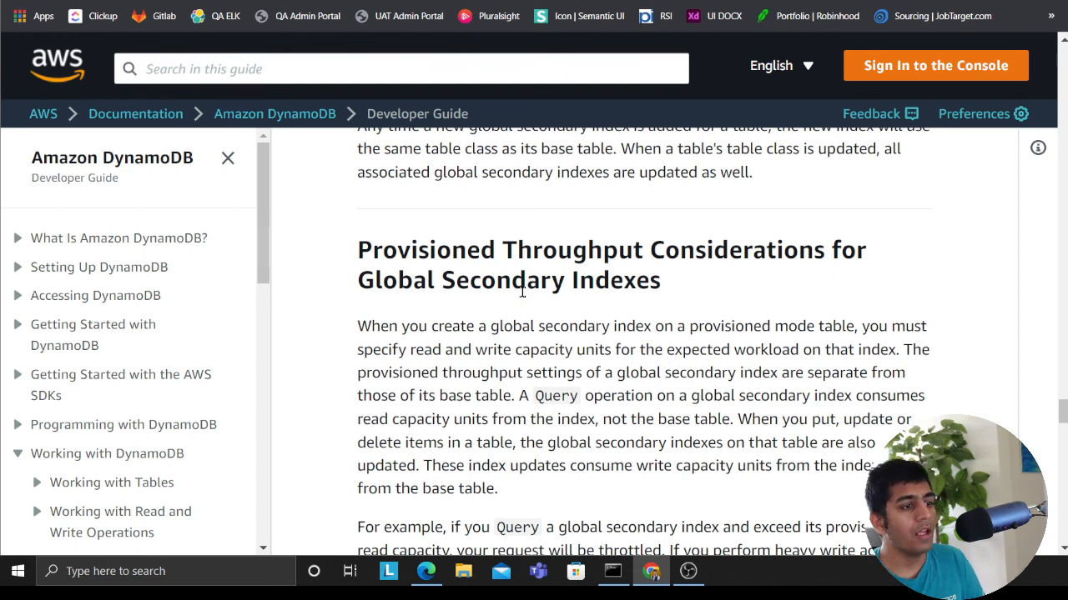